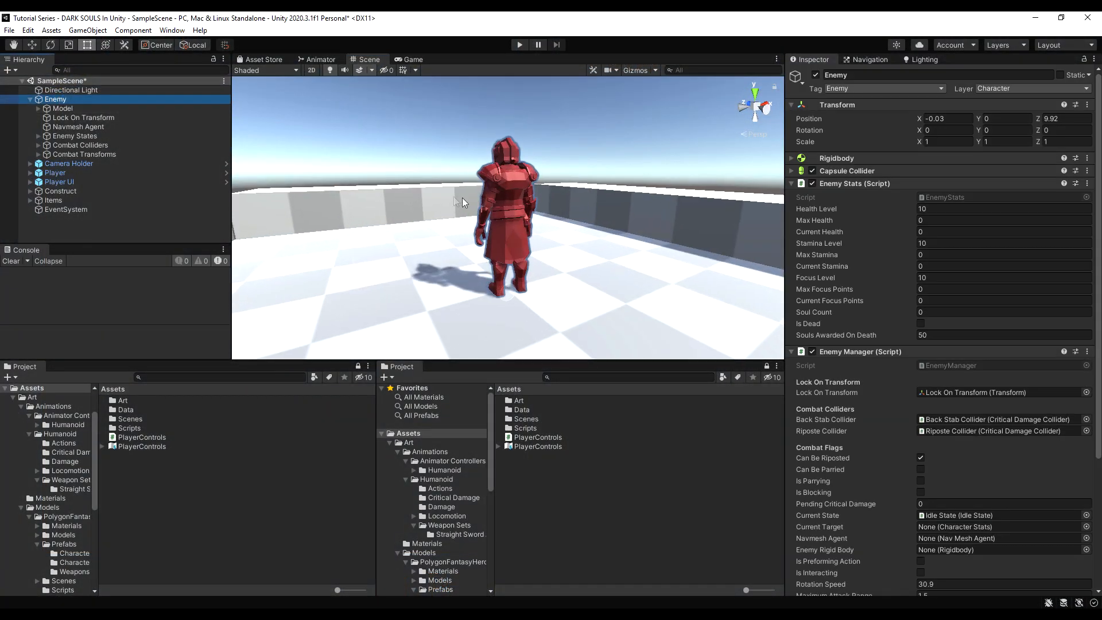
# Step: Add a UI Canvas child under Enemy and set its Render Mode to World Space
pyautogui.rightClick(54, 98)
pyautogui.write('UI')
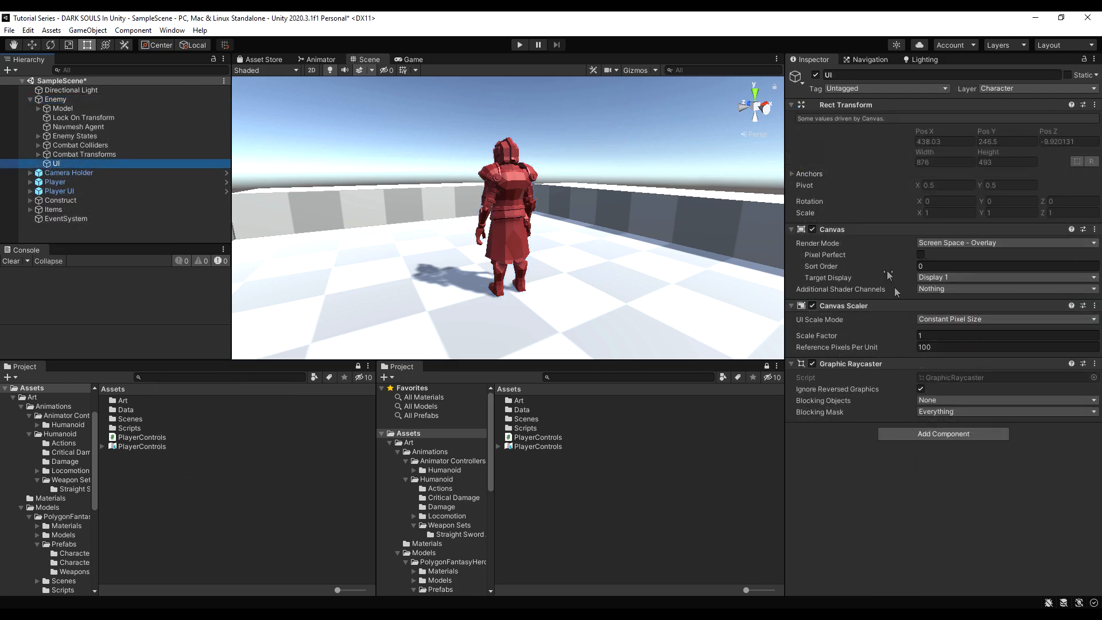
pyautogui.click(1005, 242)
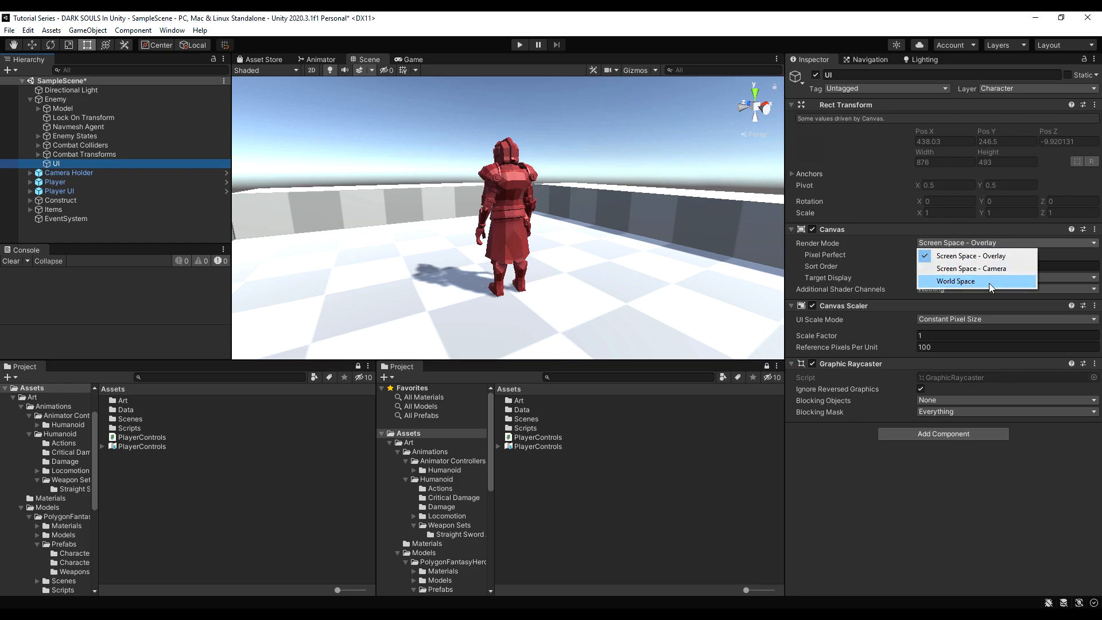
pyautogui.click(956, 282)
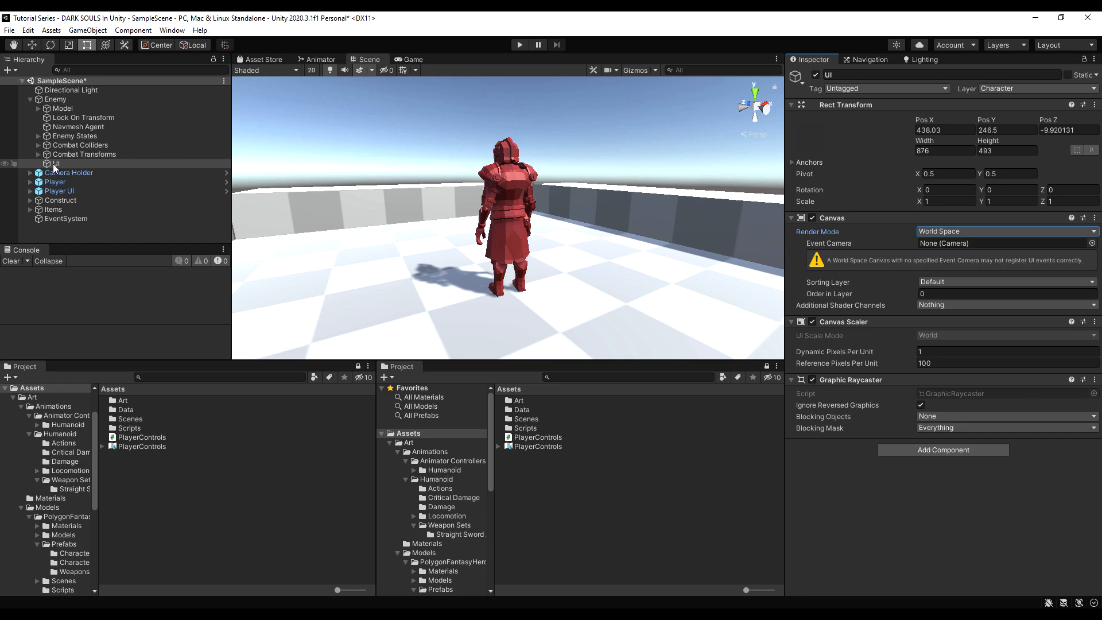
# Step: Create an empty child object under the UI canvas
pyautogui.rightClick(54, 163)
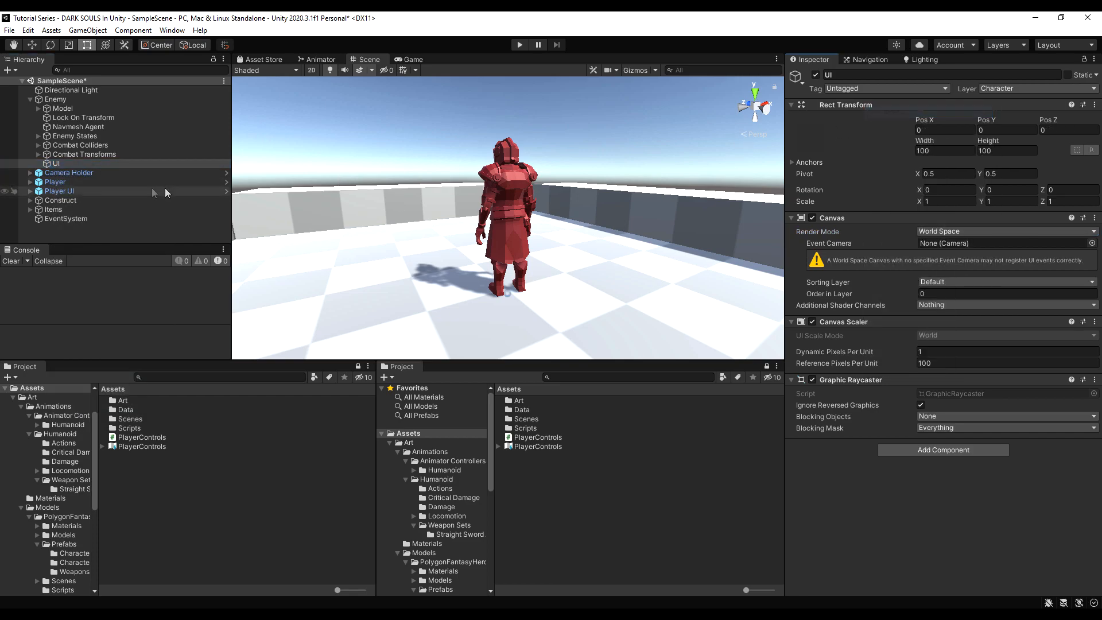
pyautogui.rightClick(55, 164)
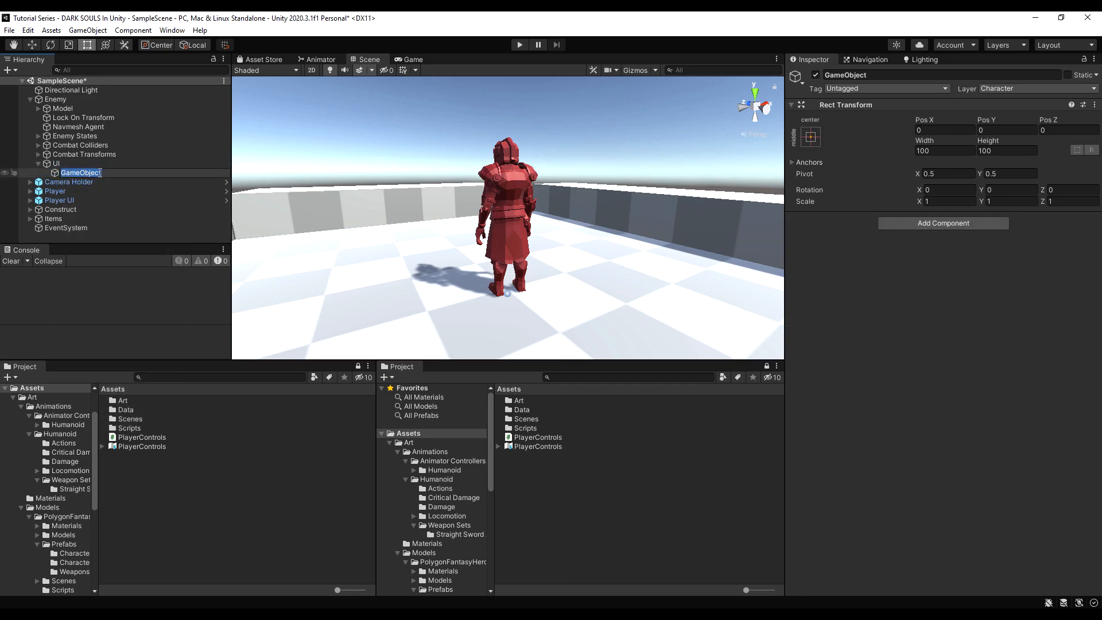
# Step: Name the empty object 'Health Bar' and copy the player's HUD health bar into it
pyautogui.write('Health')
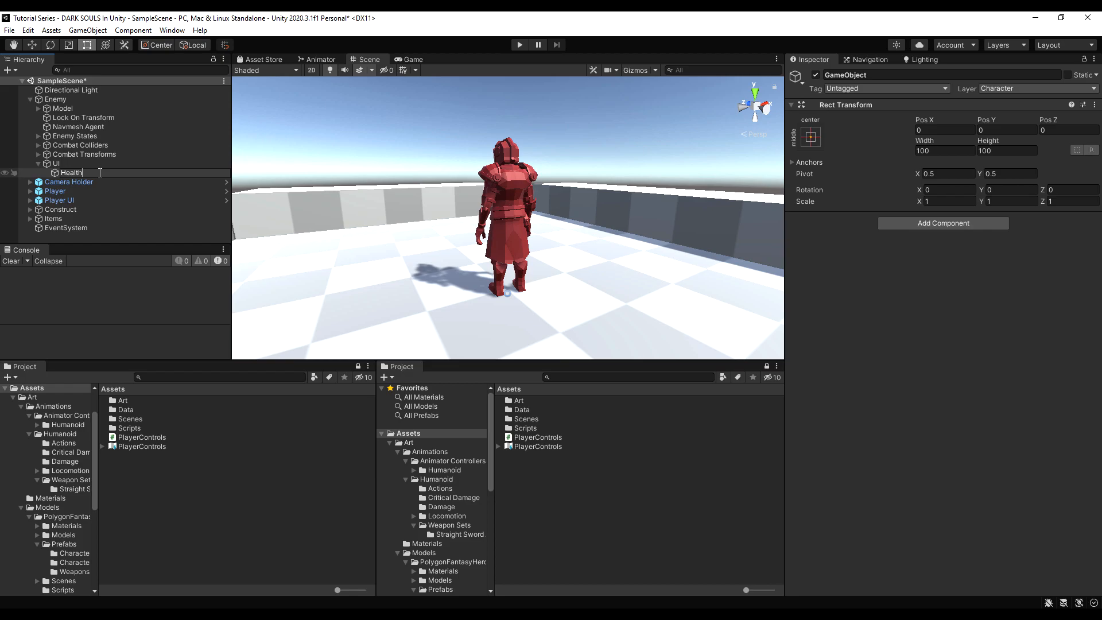
pyautogui.write('Bar')
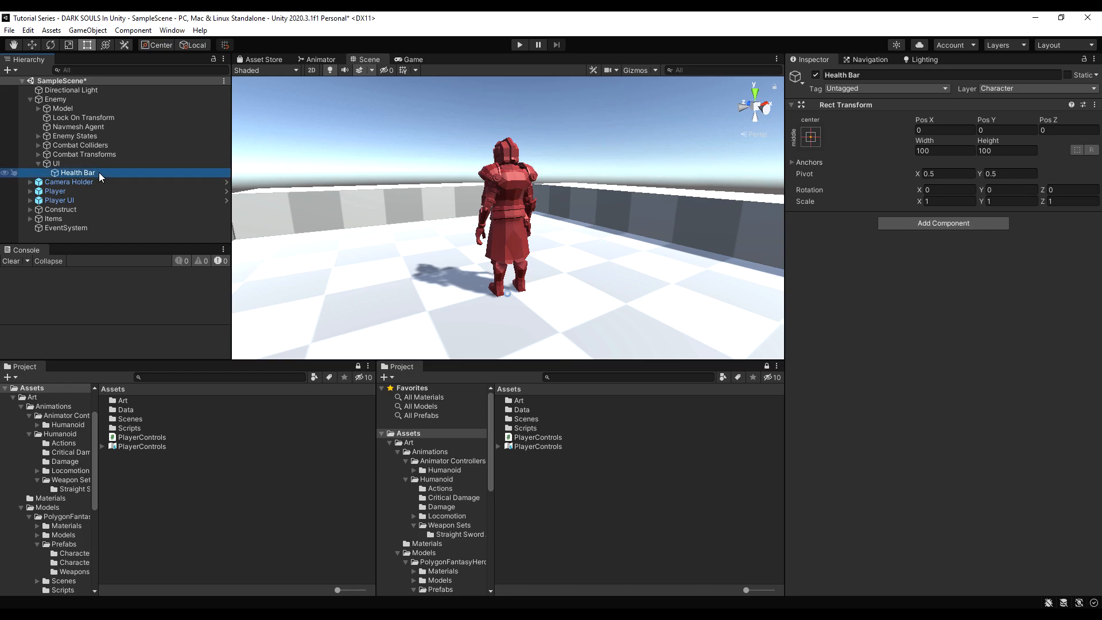
pyautogui.click(30, 200)
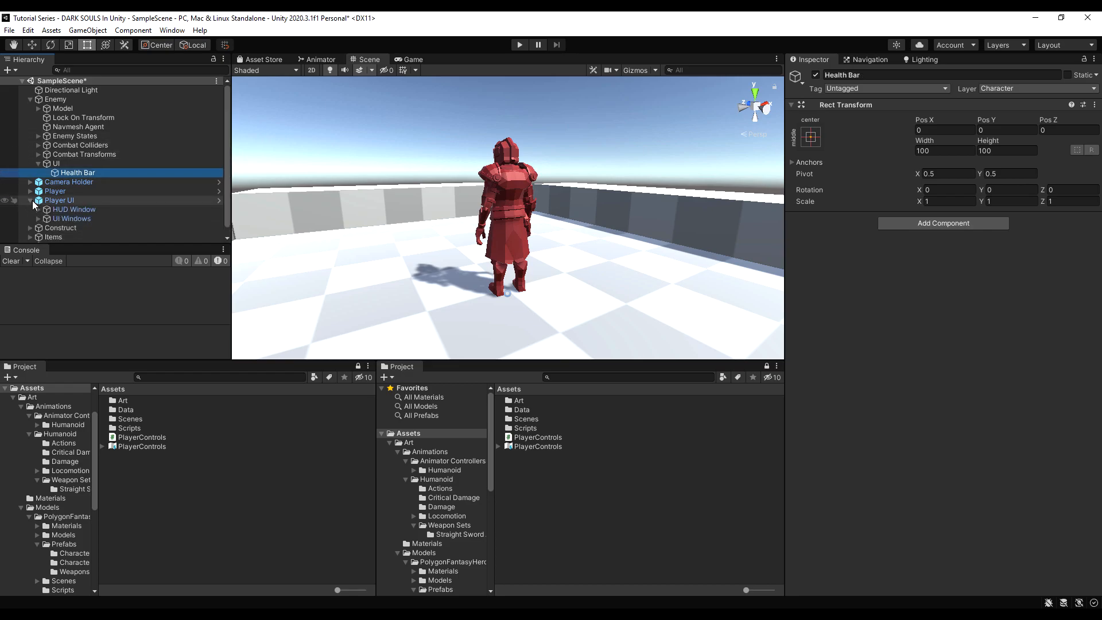
pyautogui.rightClick(77, 218)
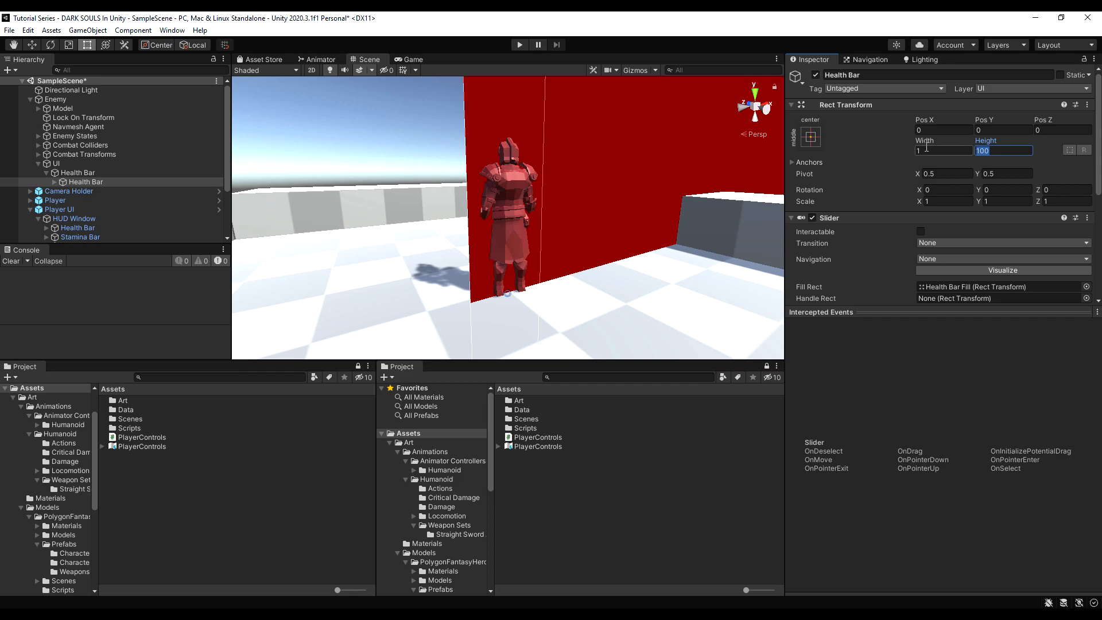
# Step: Size the copied slider to width 1, height 0.2 at Pos Y 2 and select its Background
pyautogui.write('2')
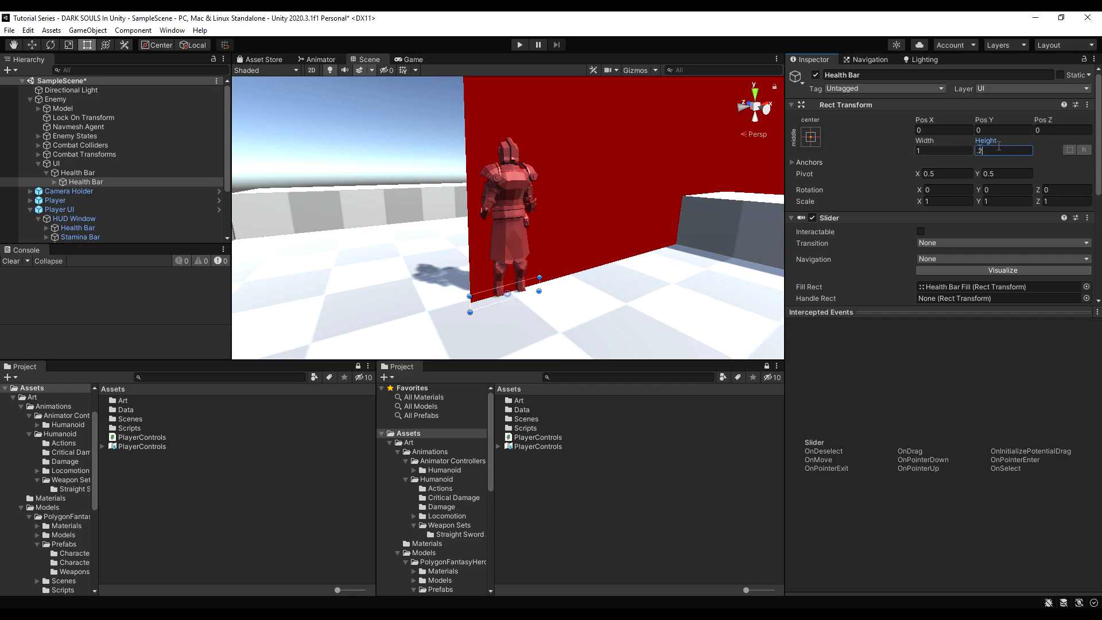
pyautogui.write('0.2')
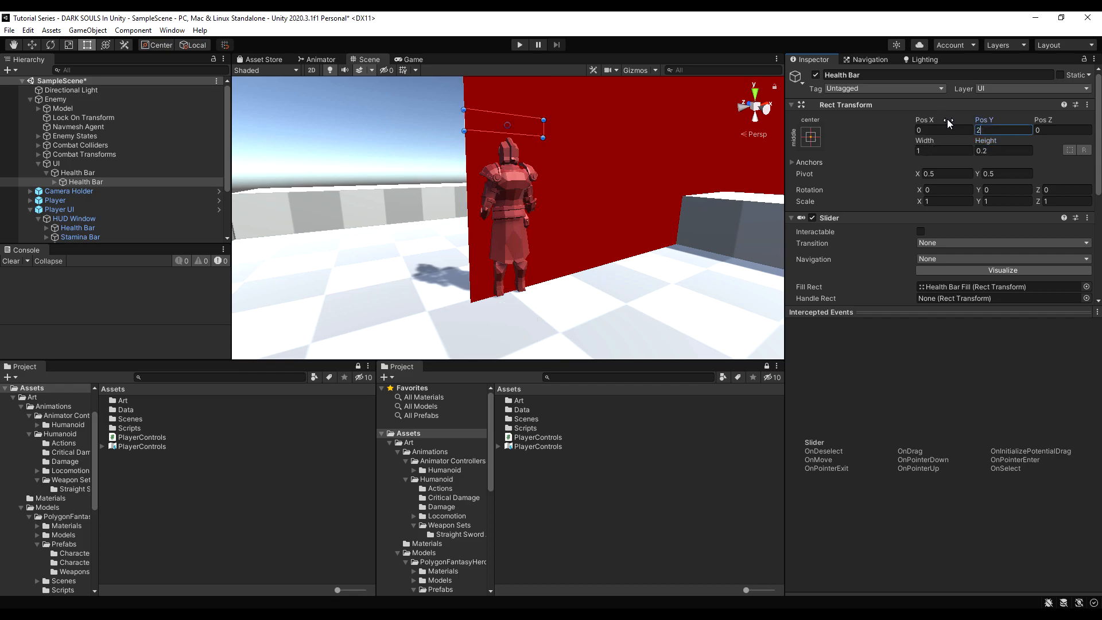
pyautogui.click(85, 181)
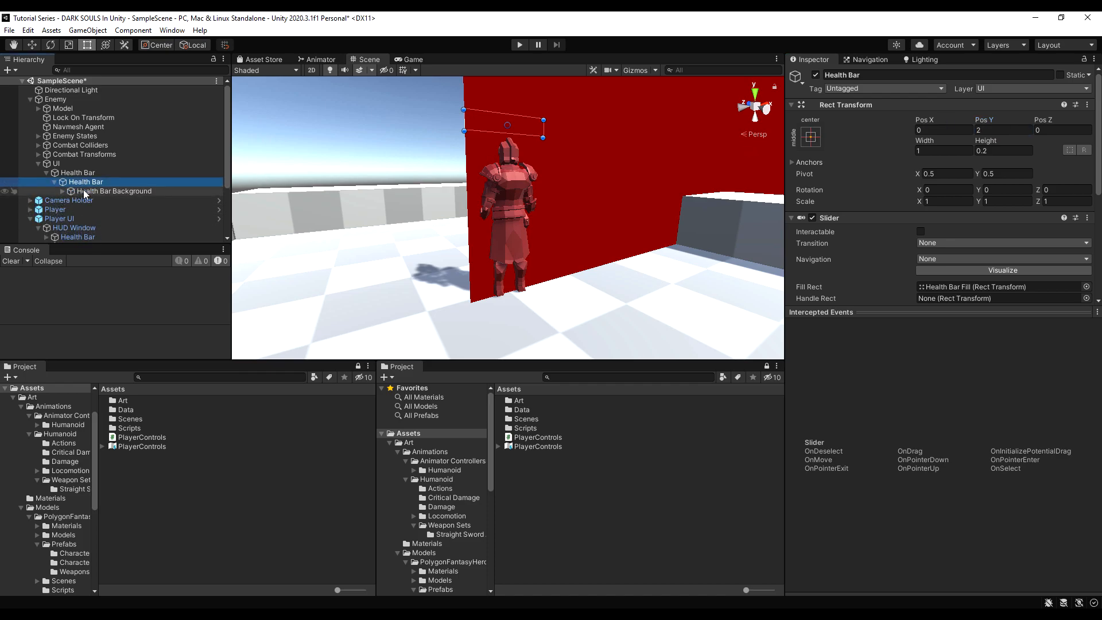
pyautogui.click(115, 191)
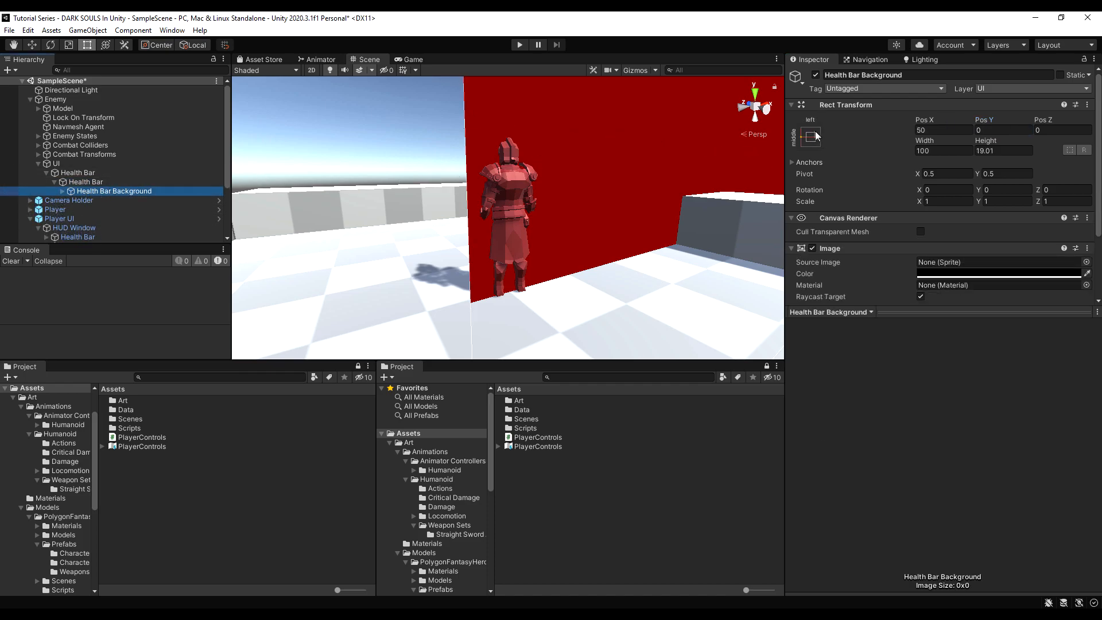
pyautogui.click(811, 137)
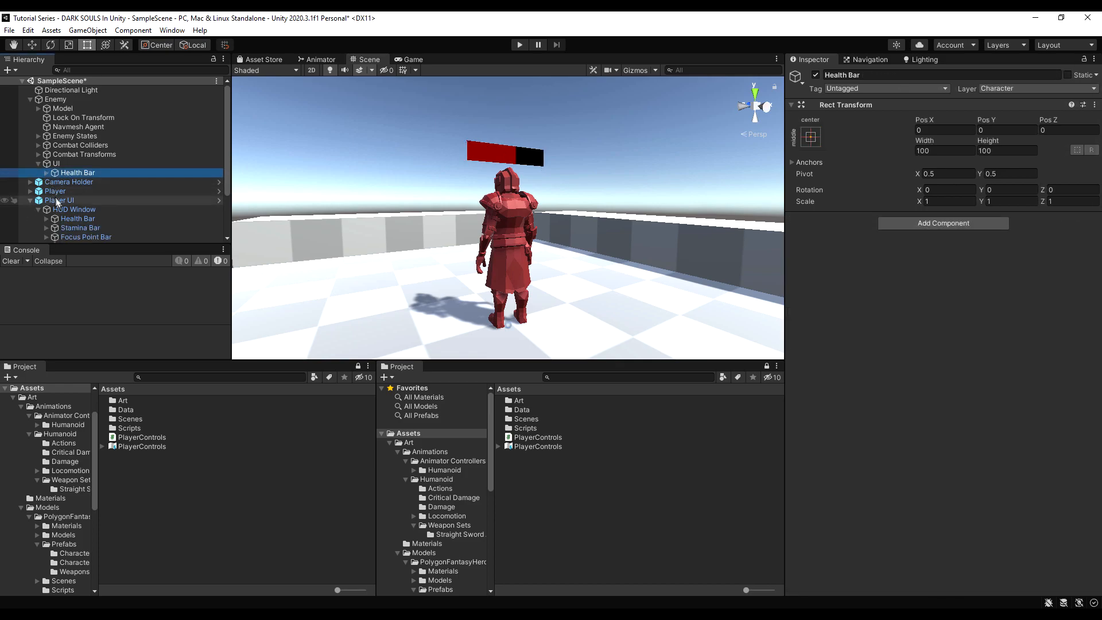
# Step: Add a new UIEnemyHealthBar script component to the enemy's Health Bar object
pyautogui.click(77, 218)
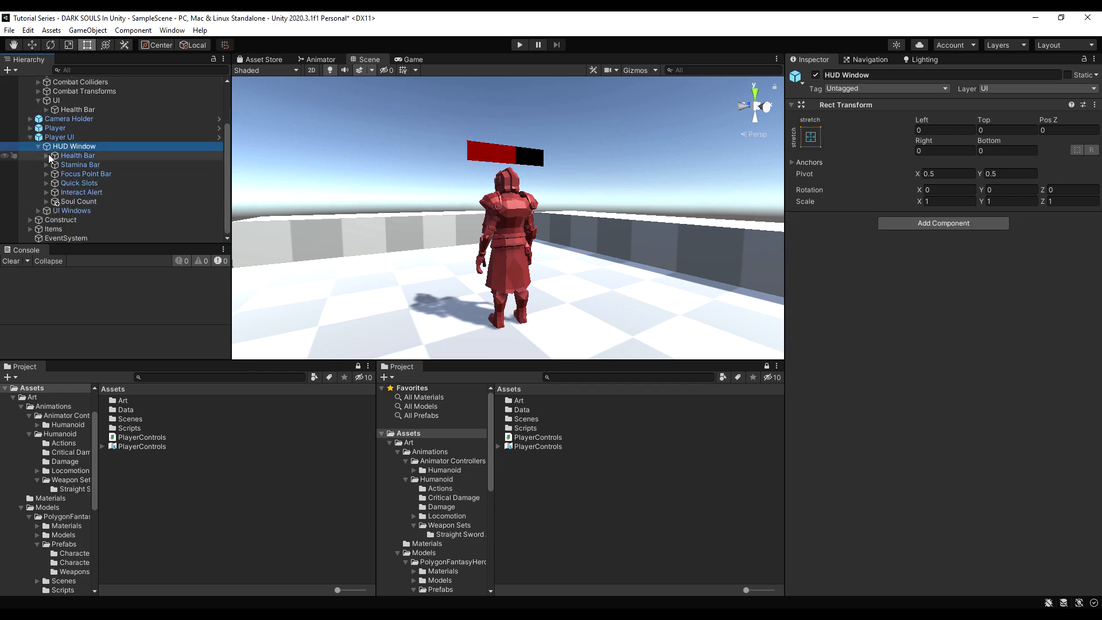
pyautogui.click(106, 199)
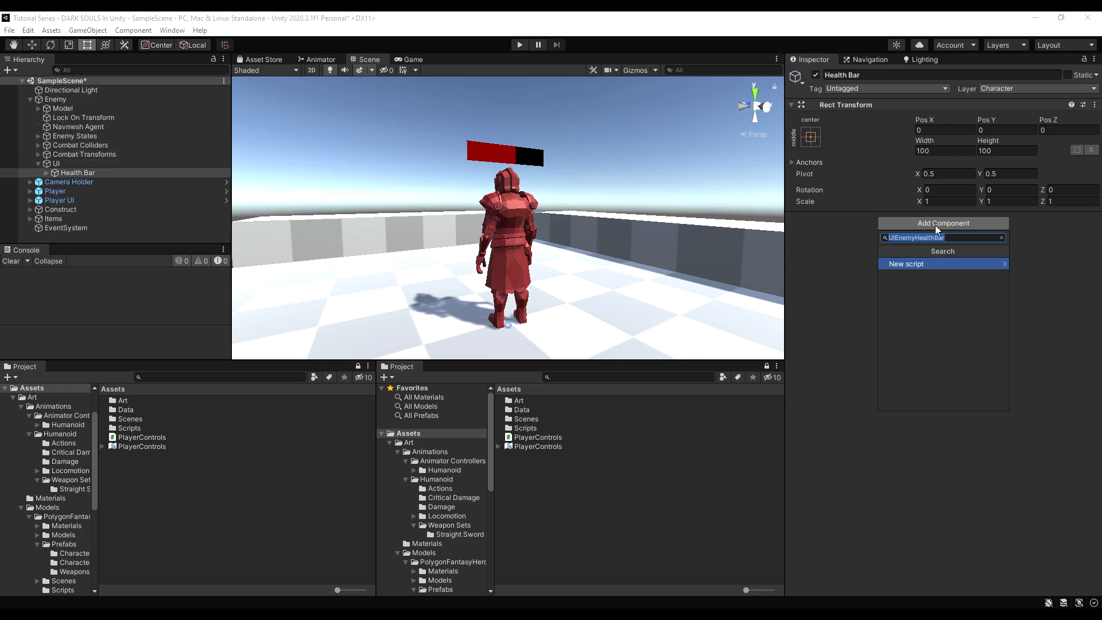
pyautogui.click(907, 262)
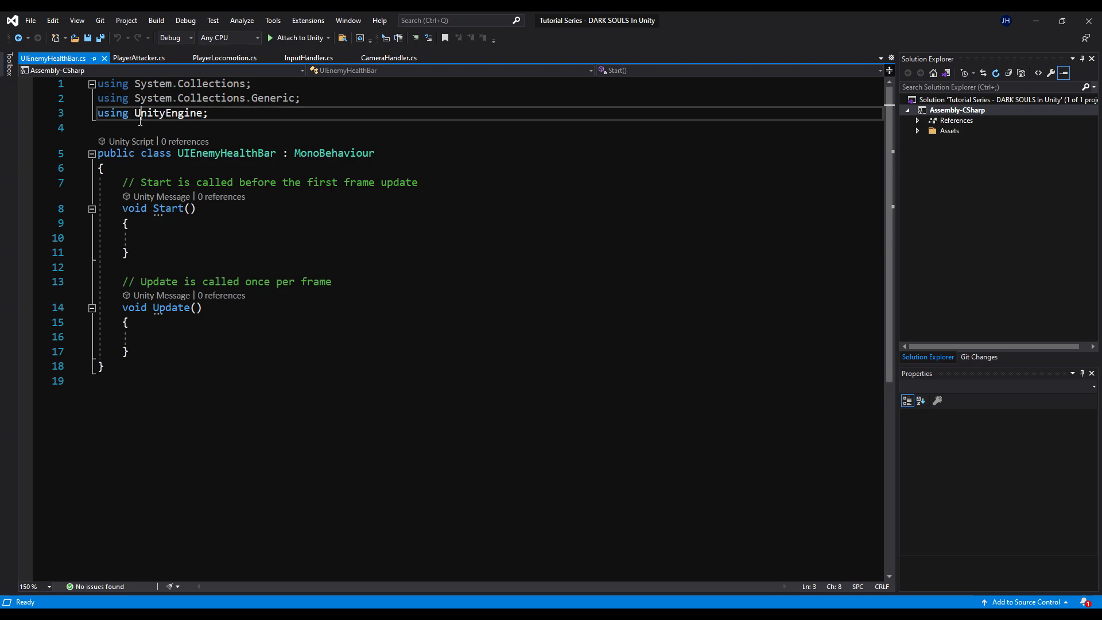
# Step: Wrap UIEnemyHealthBar in namespace SG and remove the default Start and Update methods
pyautogui.write('namespace SG')
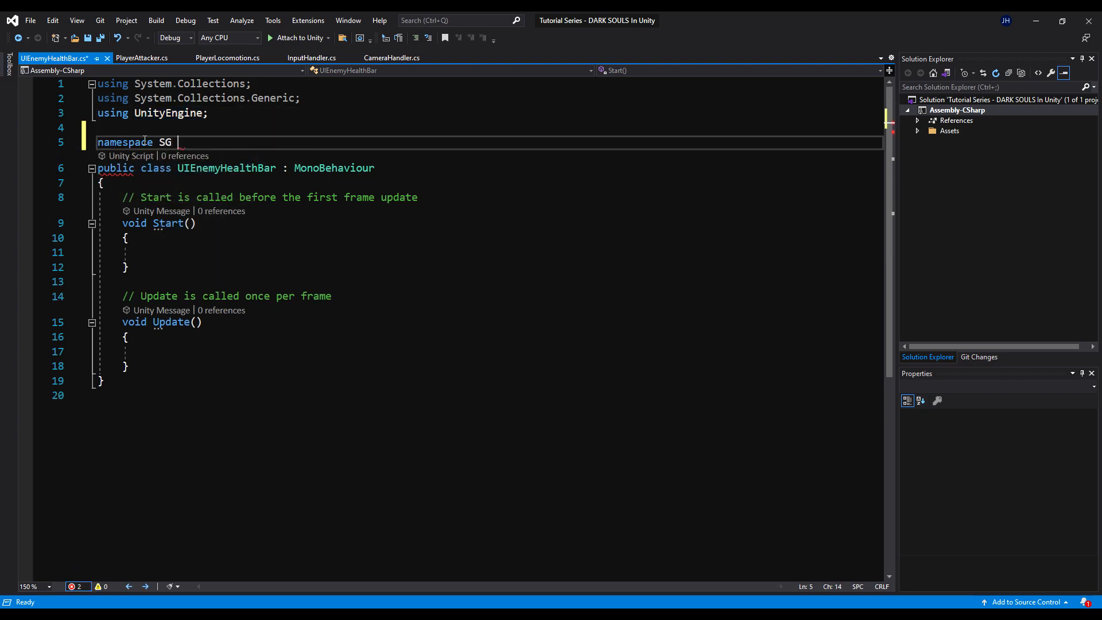
pyautogui.write('{')
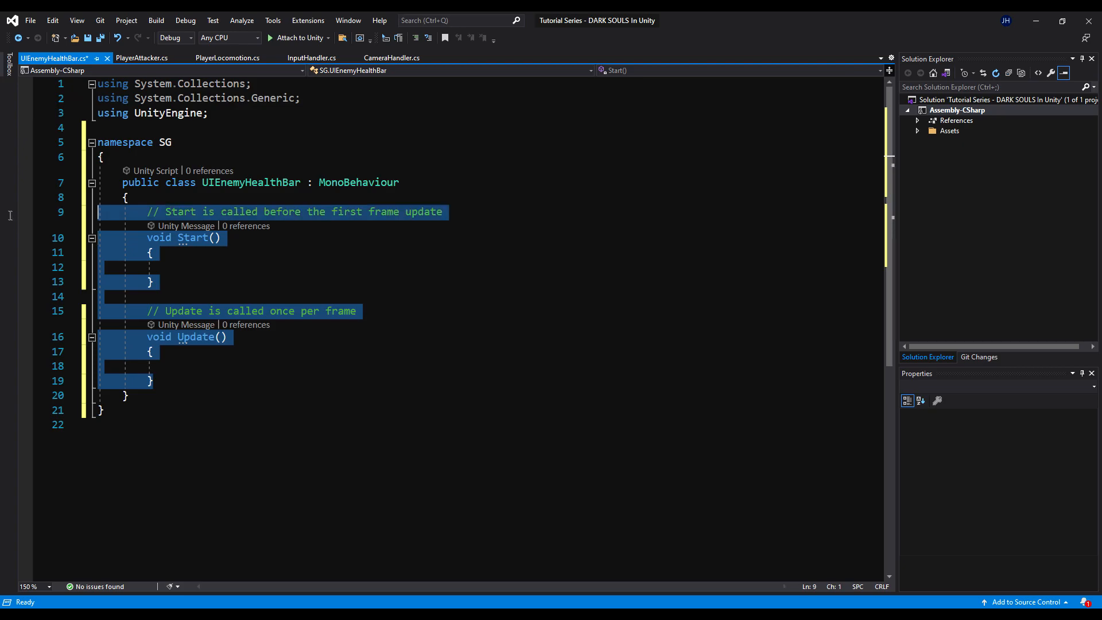
pyautogui.press('Delete')
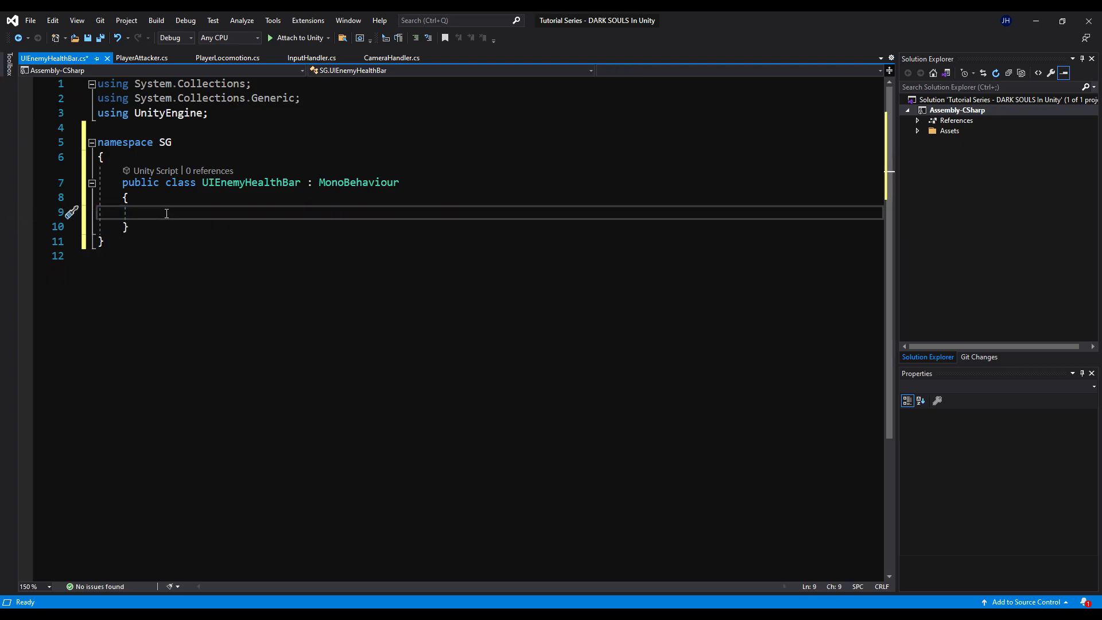
# Step: Declare a Slider field and assign it with GetComponentInChildren<Slider>() in Awake
pyautogui.write('Slider')
pyautogui.click(490, 128)
pyautogui.write('using UnityEngine.UI;')
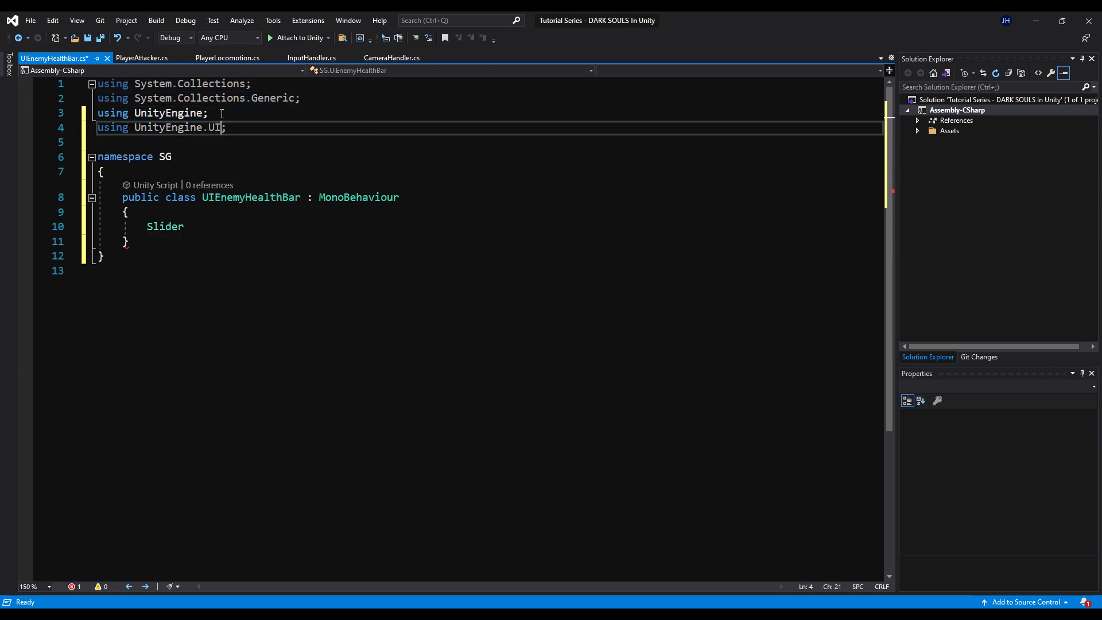
pyautogui.doubleClick(164, 227)
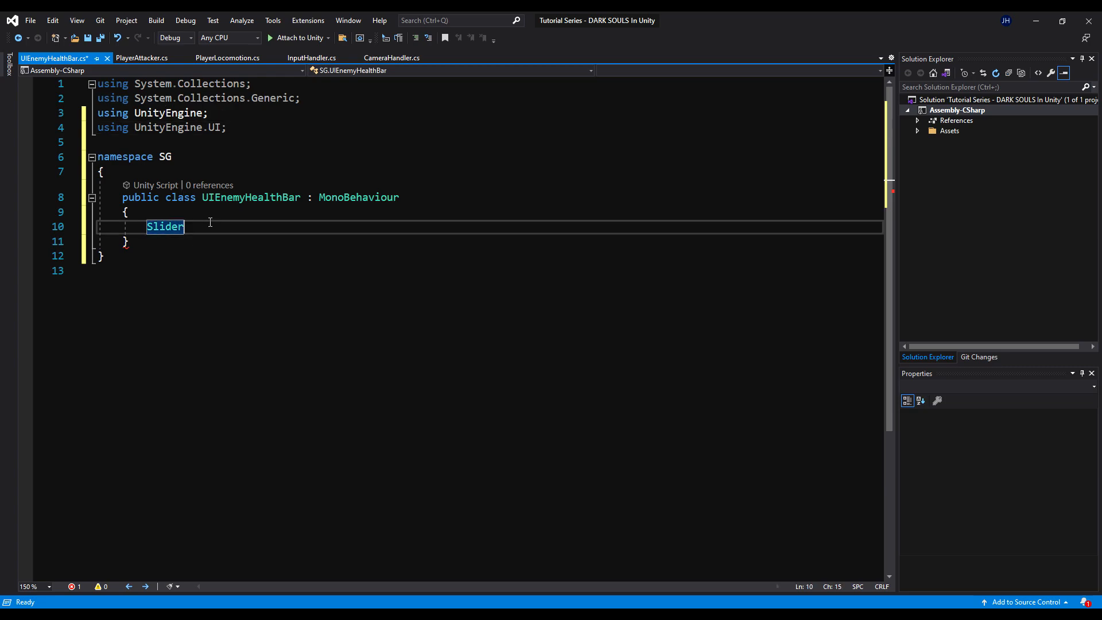
pyautogui.write('slider;')
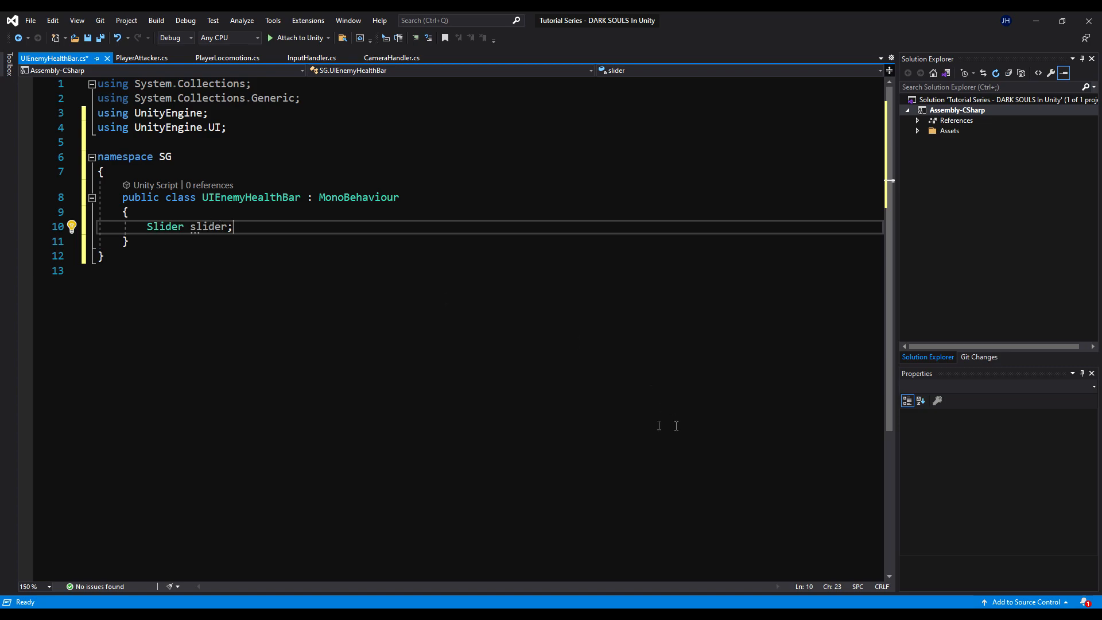
pyautogui.press('enter')
pyautogui.write('slider = GetComponentInChildren<Slider>')
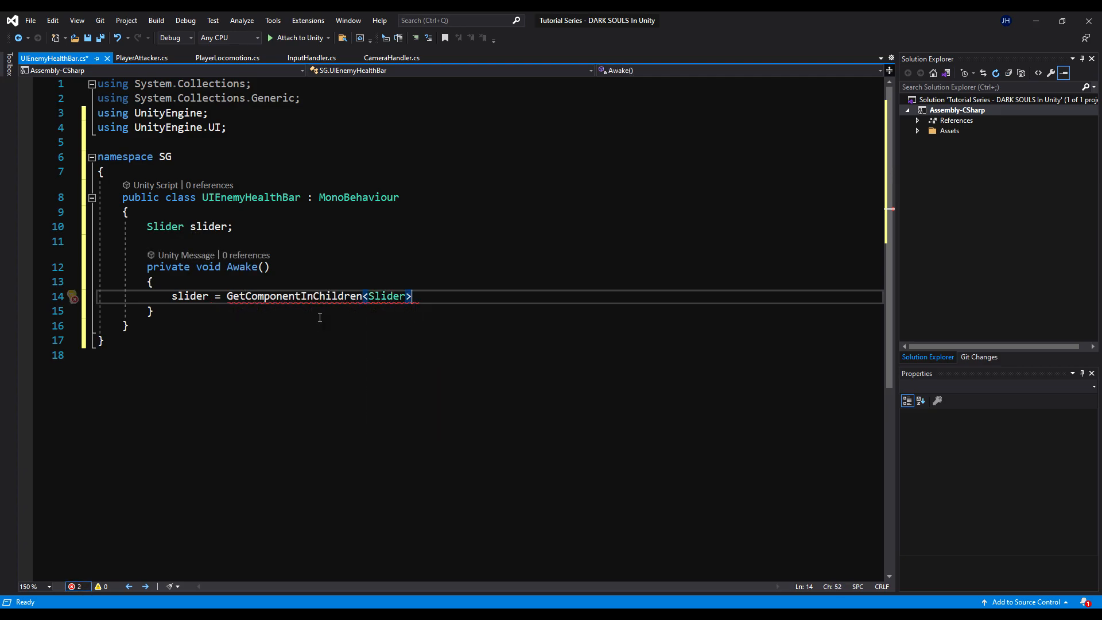
pyautogui.write('();')
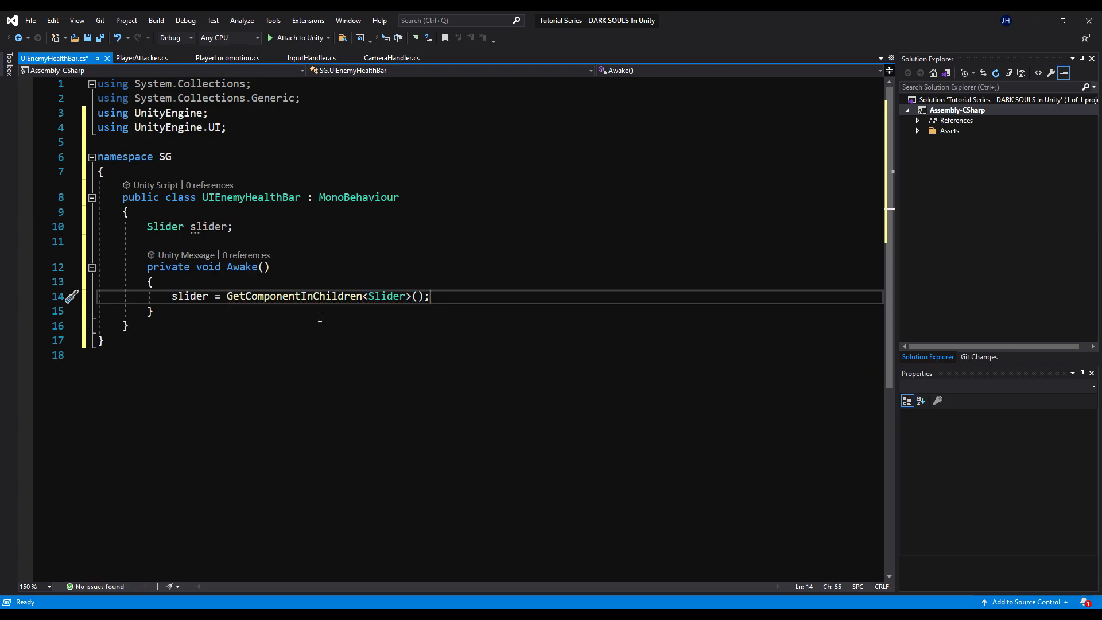
# Step: Write public void SetHealth(int health) that sets slider.value = health
pyautogui.write('pu')
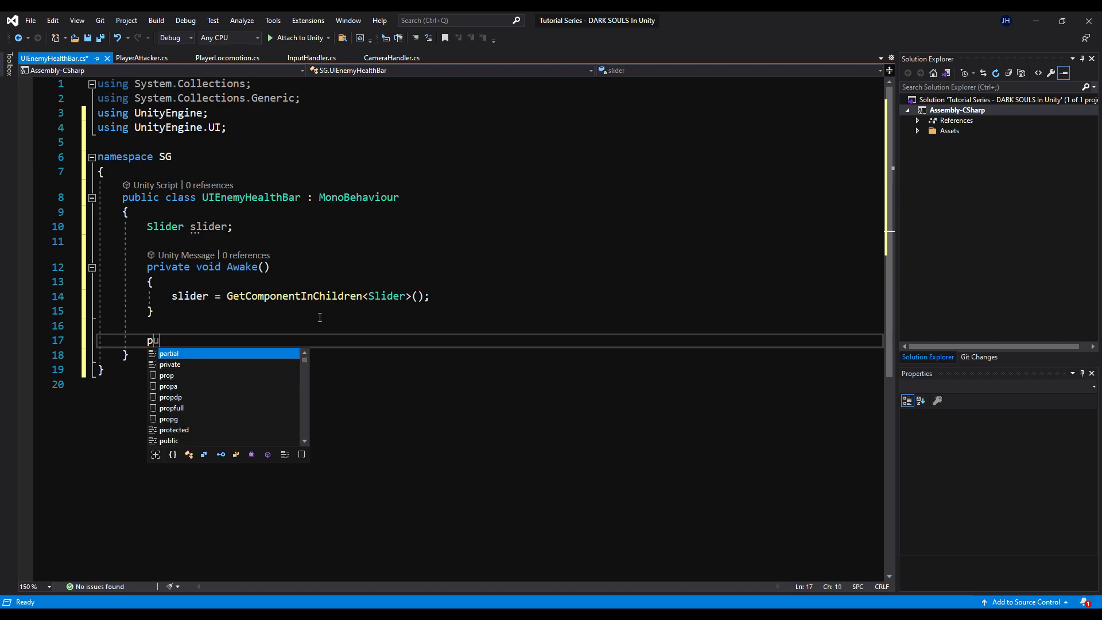
pyautogui.write('blic void Set')
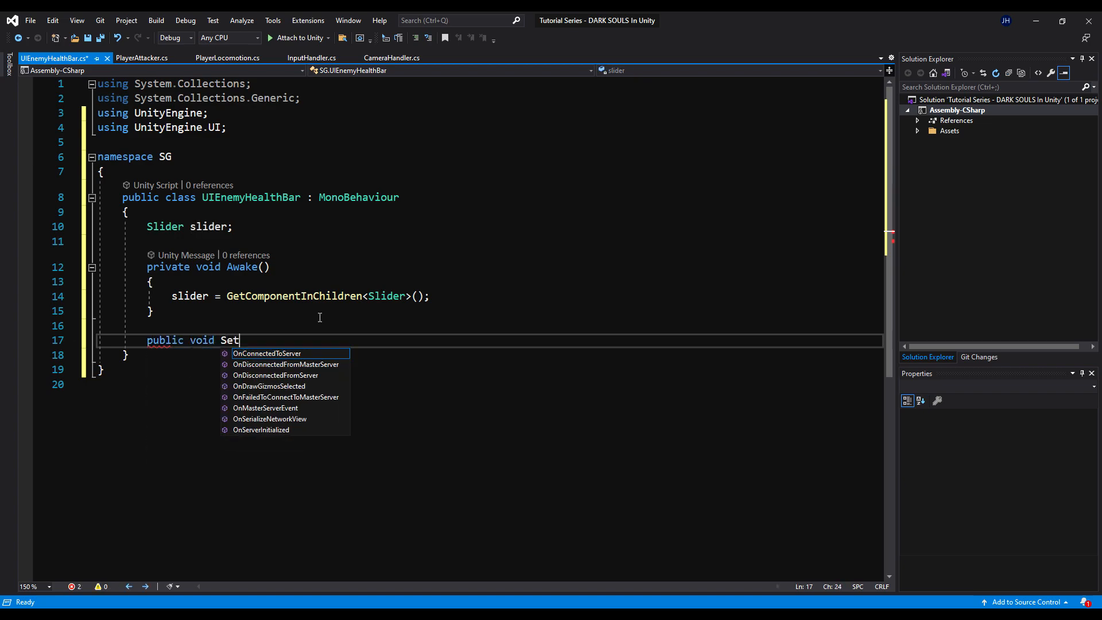
pyautogui.write('Health()')
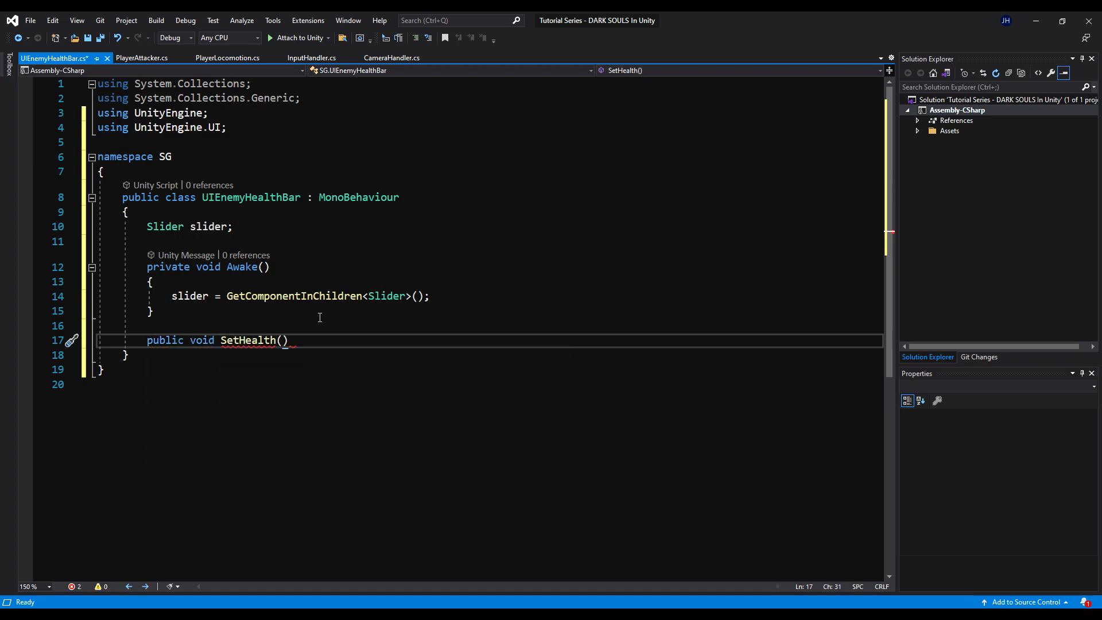
pyautogui.write('int')
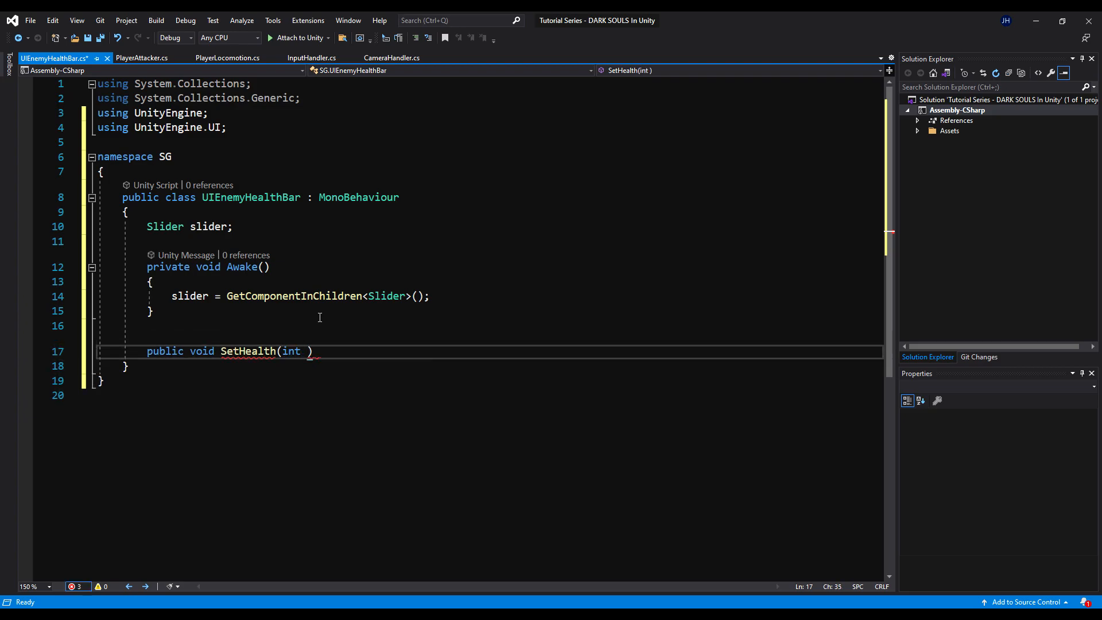
pyautogui.write('health')
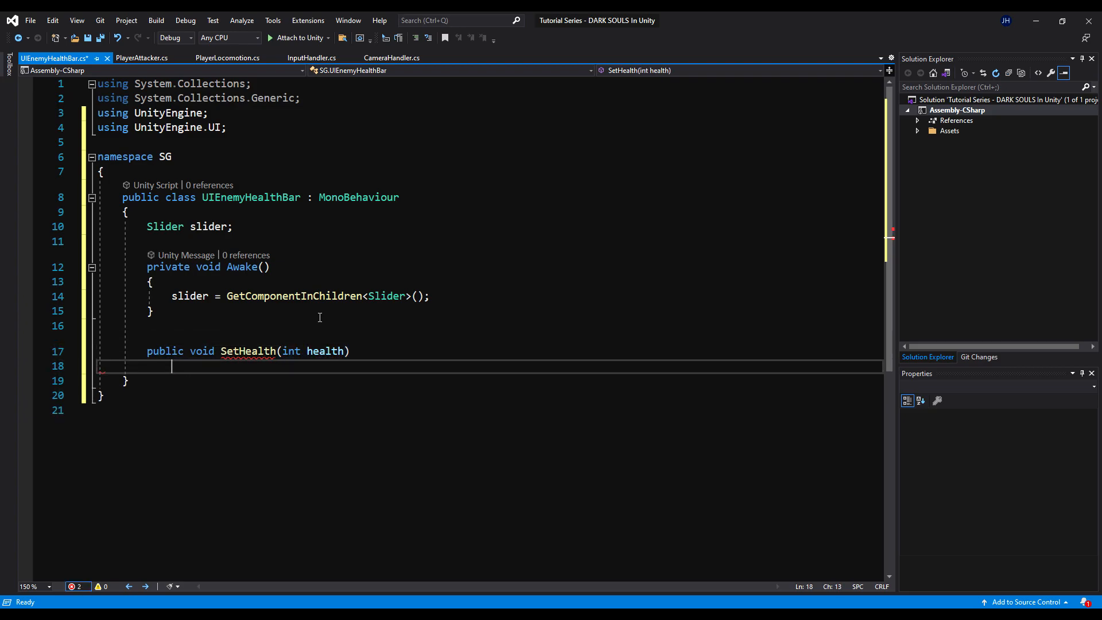
pyautogui.write('slider.value')
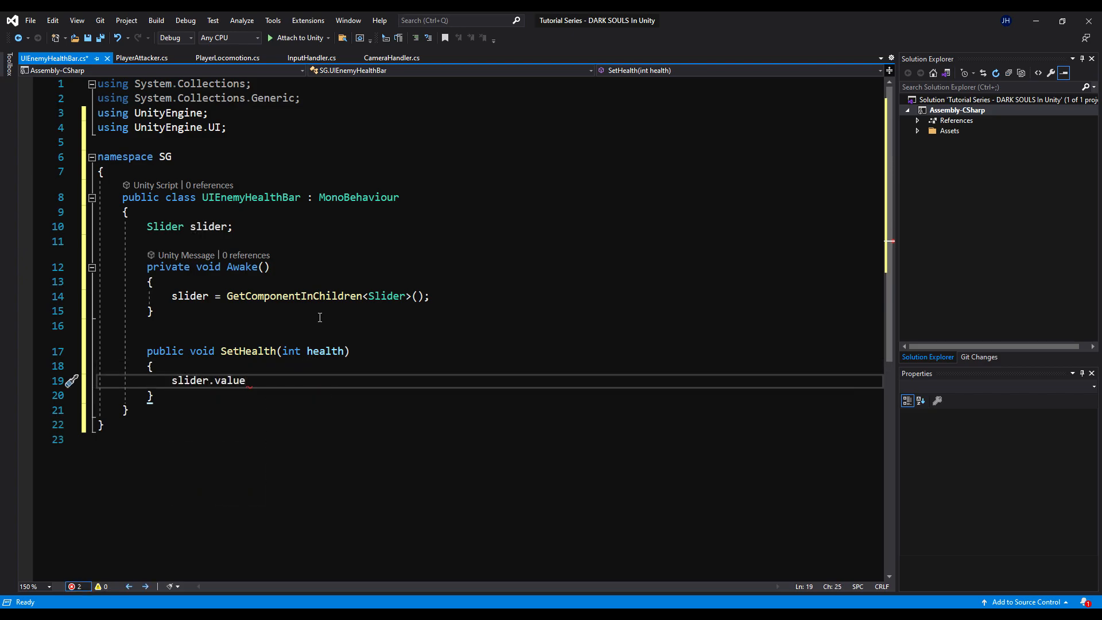
pyautogui.write('= health;')
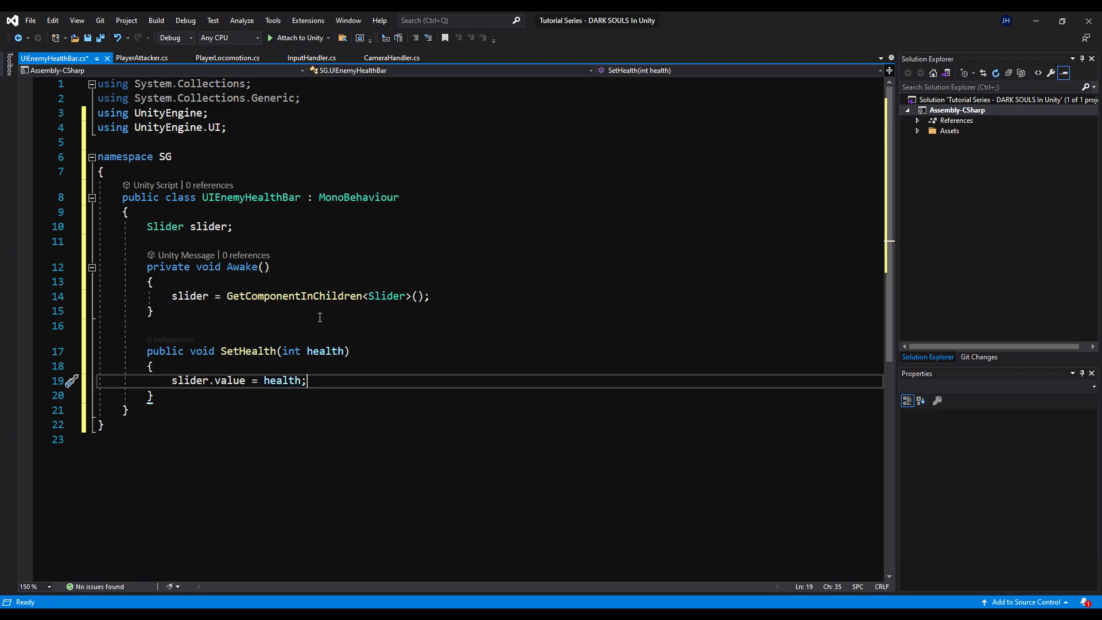
# Step: Reset timeUntilBarIsHidden = 3 in SetHealth and declare float timeUntilBarIsHidden = 3
pyautogui.write('time')
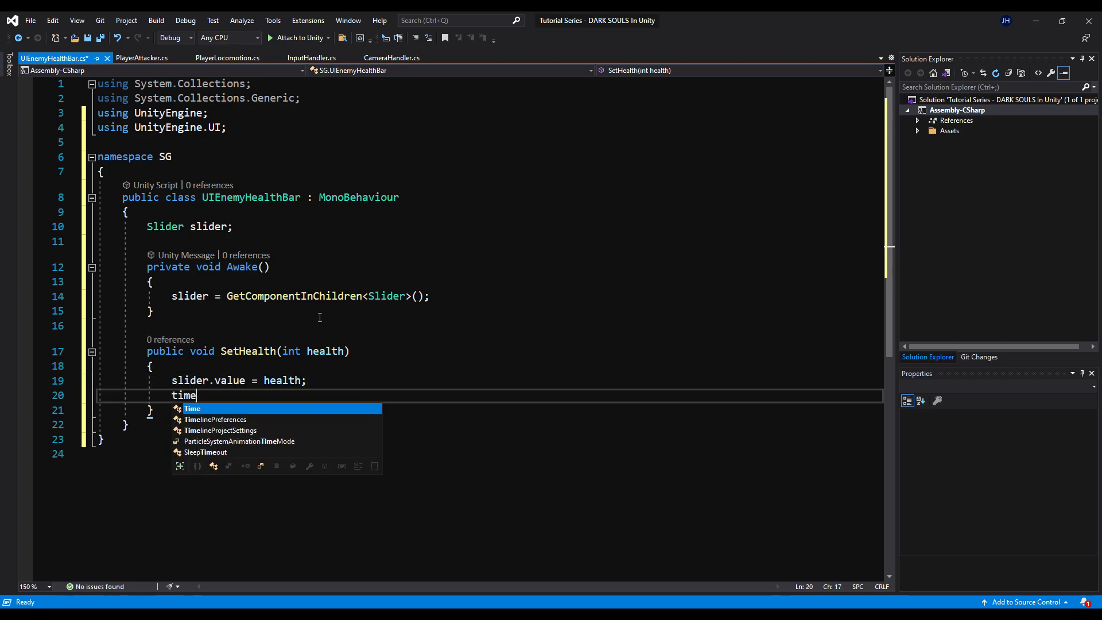
pyautogui.write('UntilBarI')
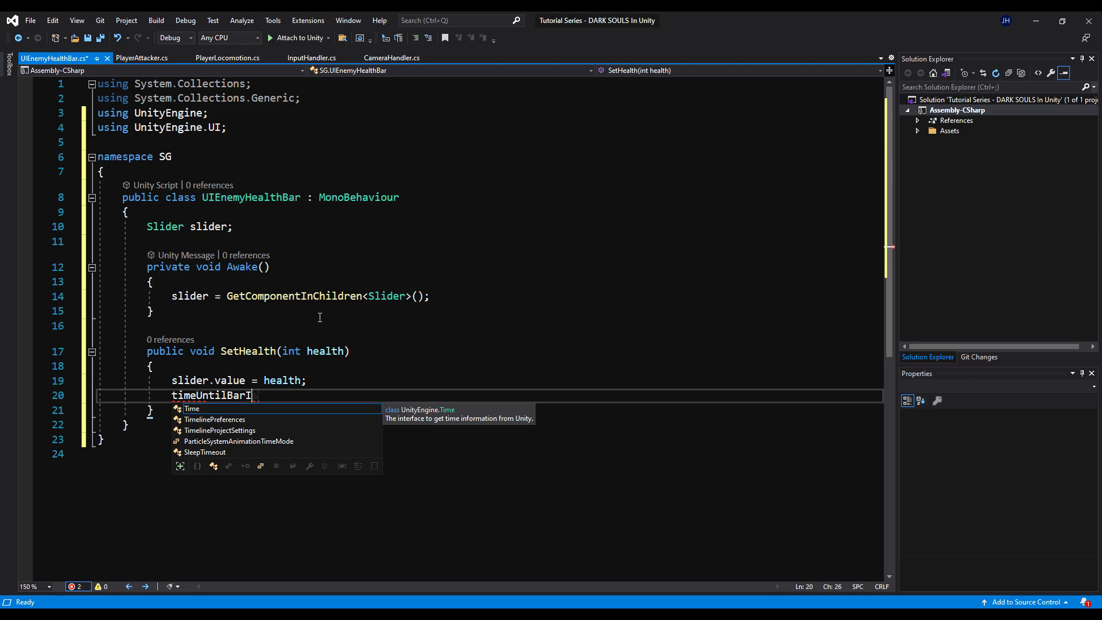
pyautogui.write('sHidden = 3;')
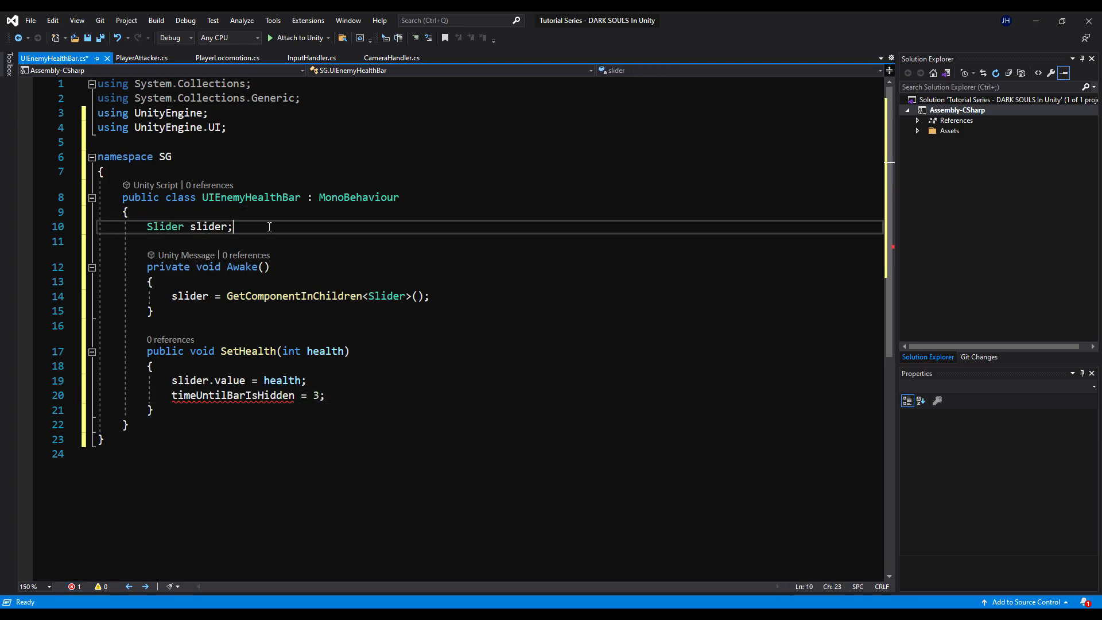
pyautogui.write('float tim')
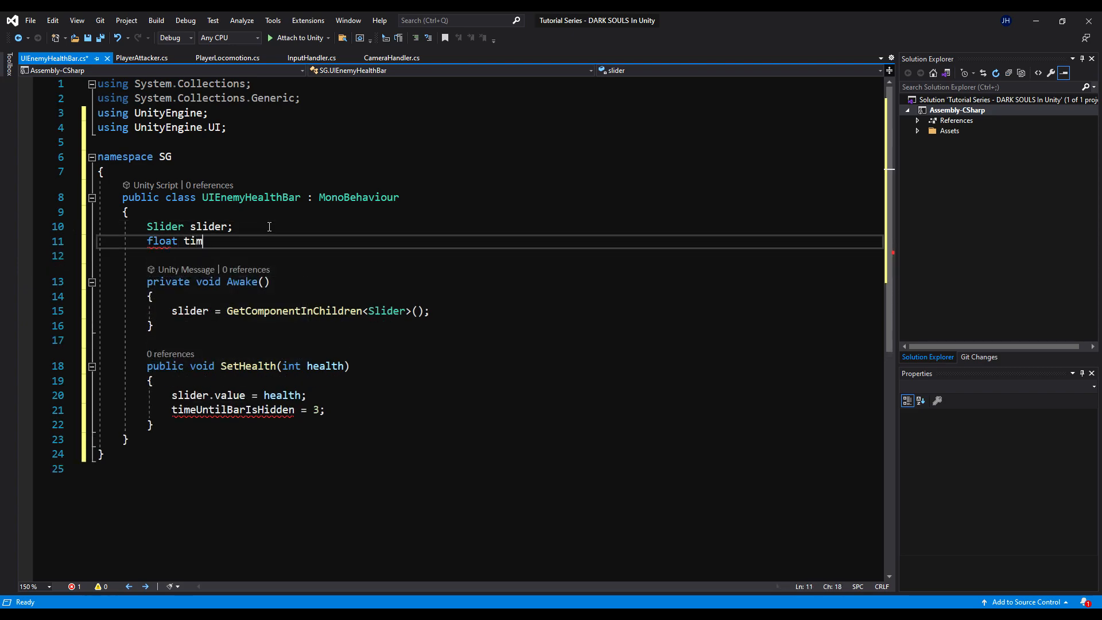
pyautogui.write('eUntilBarIs')
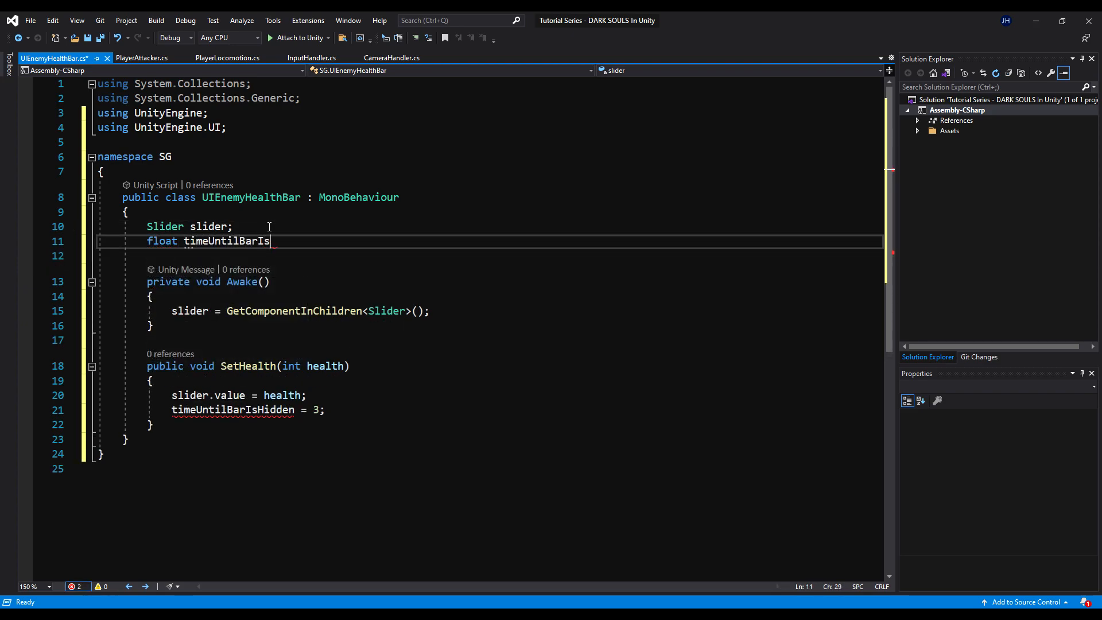
pyautogui.write('Hidden = 3;')
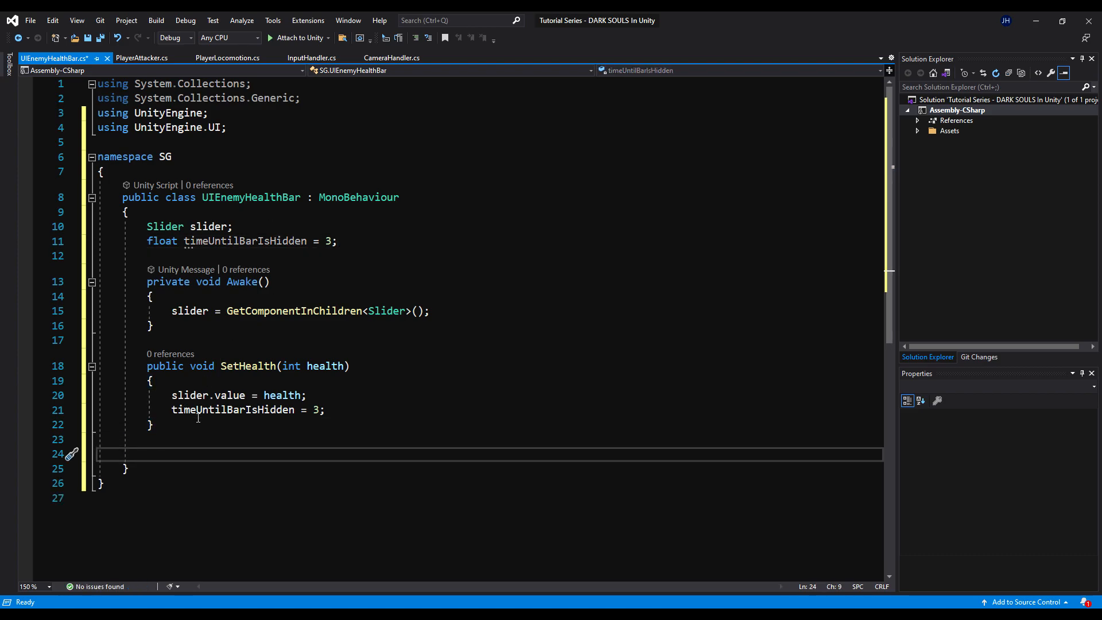
pyautogui.write('public void SetMax')
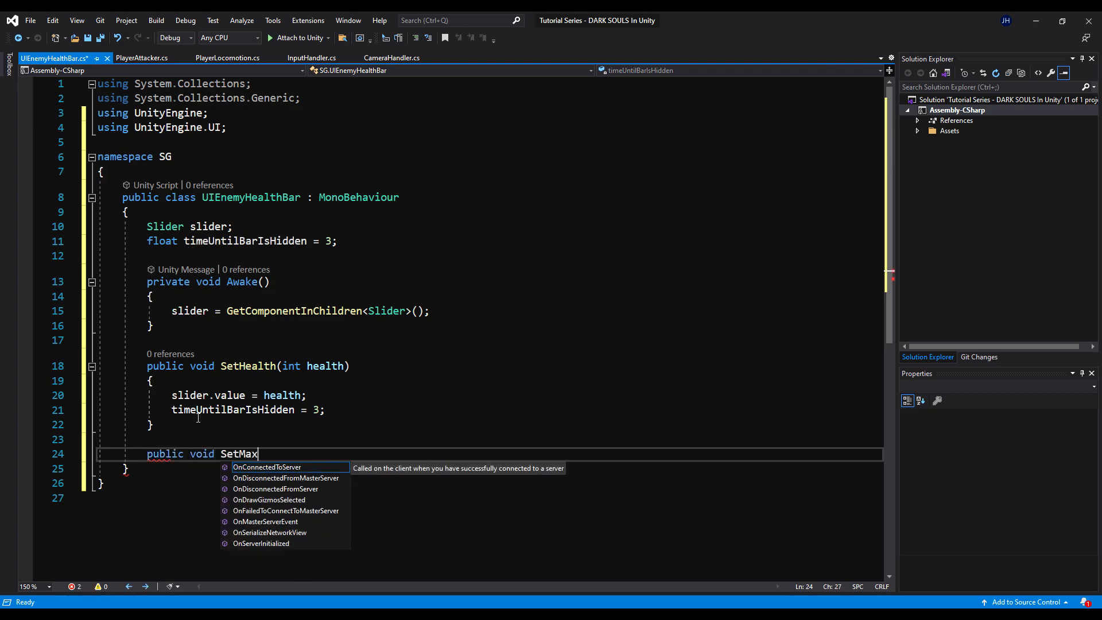
# Step: Write SetMaxHealth(int maxHealth) setting slider.maxValue and slider.value to maxHealth
pyautogui.write('Health(int maxHealth')
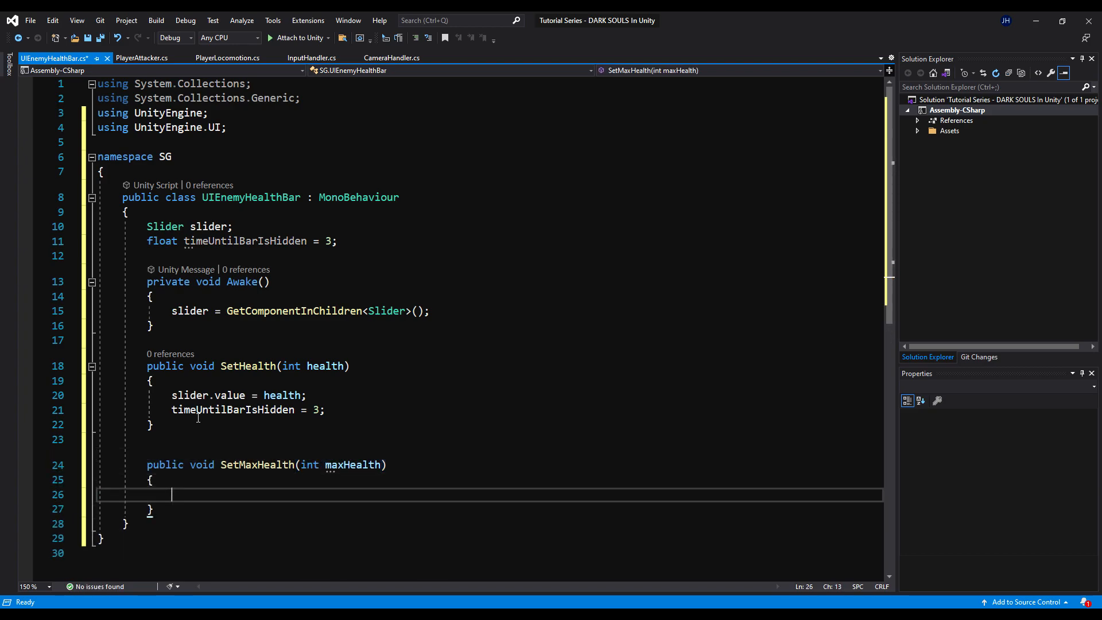
pyautogui.write('slider.maxValue =')
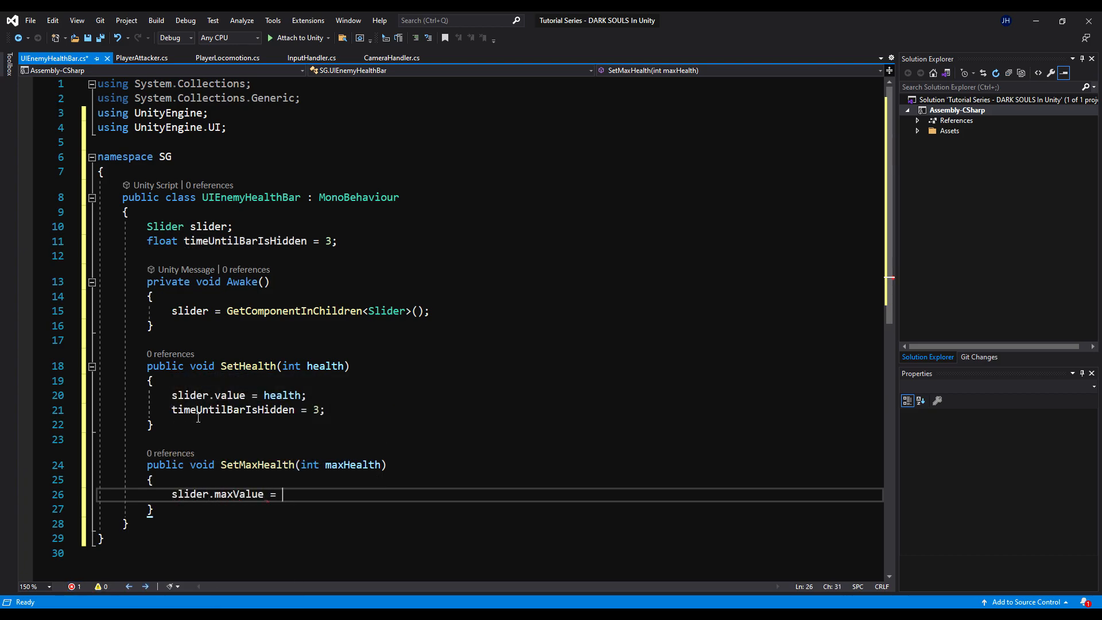
pyautogui.write('maxHealth;')
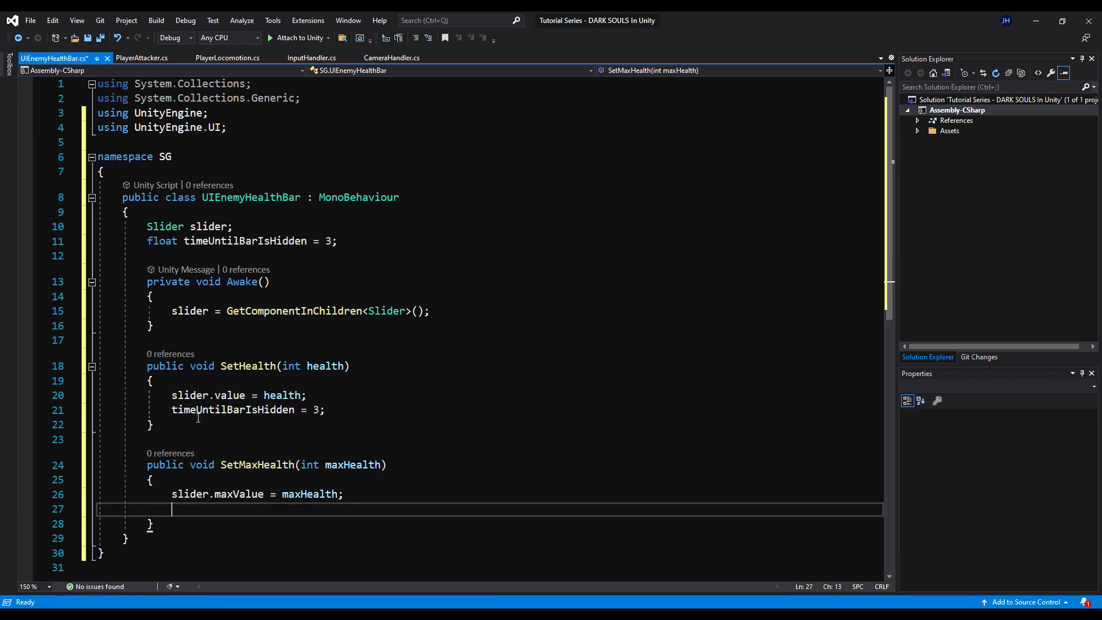
pyautogui.write('slider.value =')
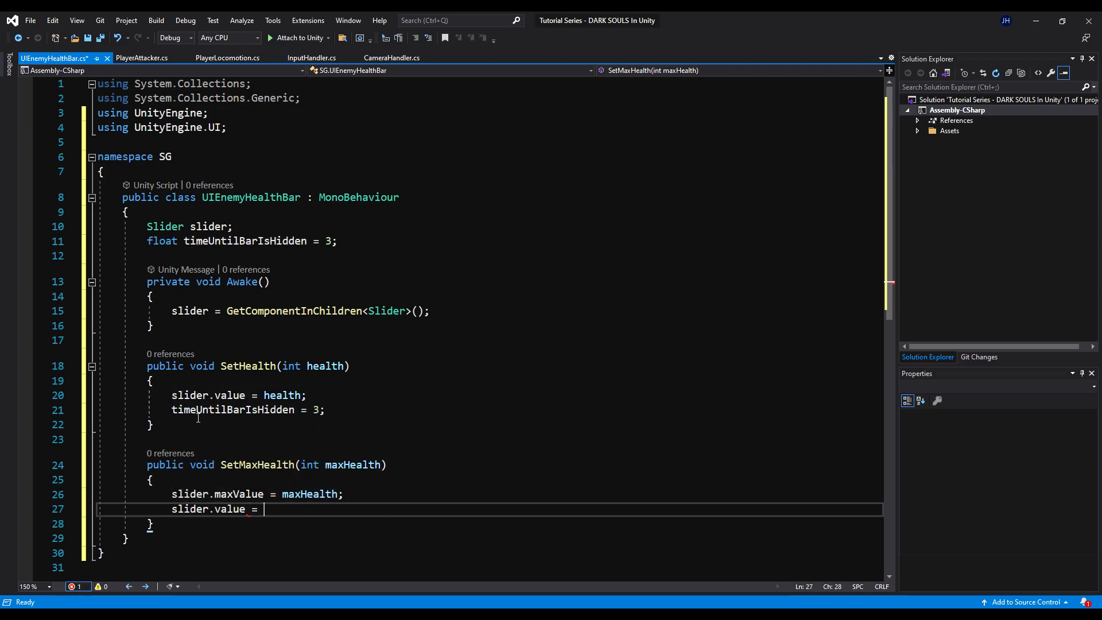
pyautogui.write('maxHealth')
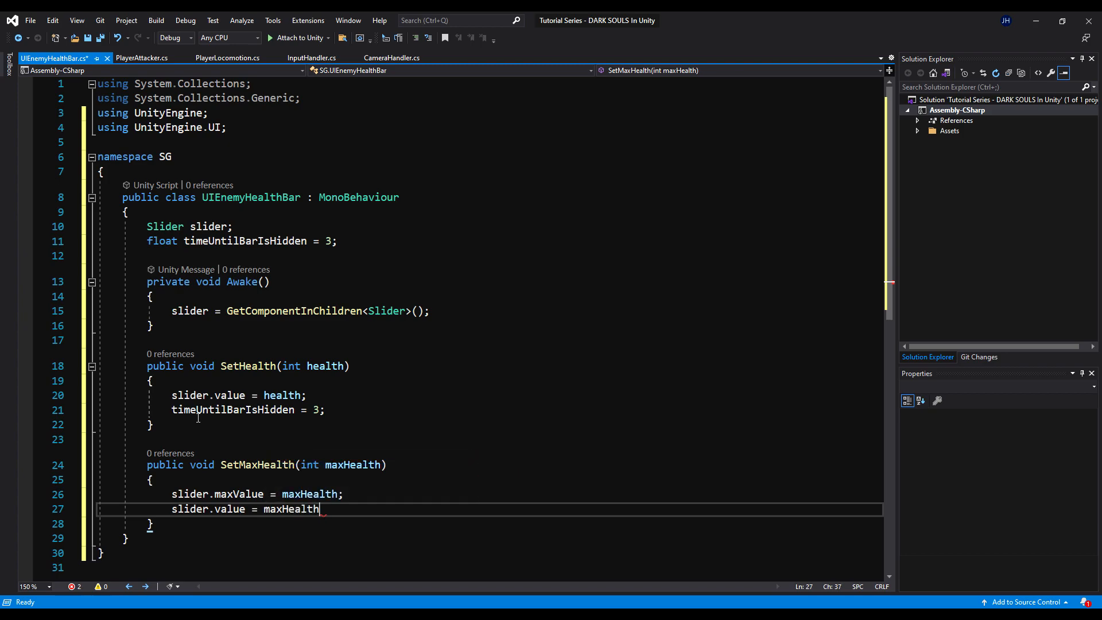
pyautogui.write(';')
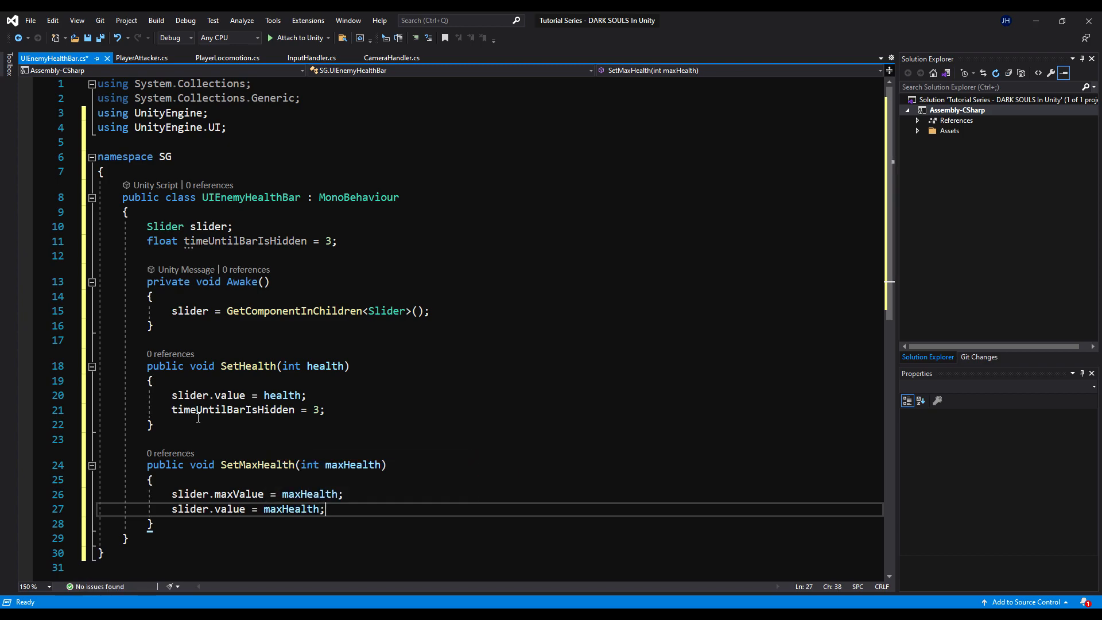
pyautogui.scroll(-3)
pyautogui.write('private void Update(')
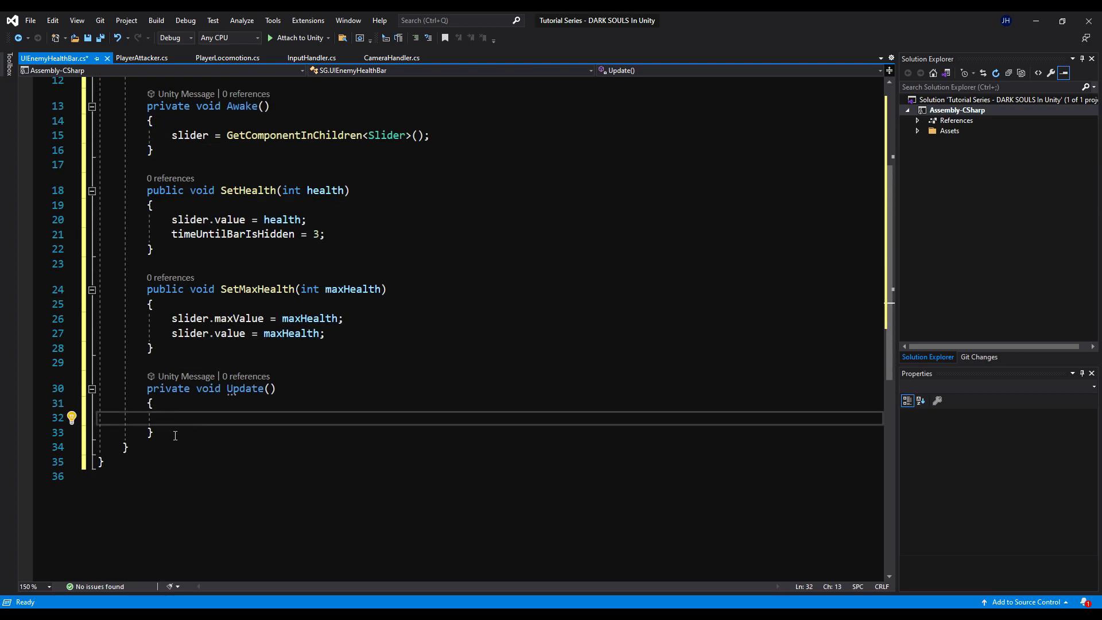
# Step: In Update, subtract Time.deltaTime from timeUntilBarIsHidden each frame
pyautogui.write('timeUntilBarIsHidden')
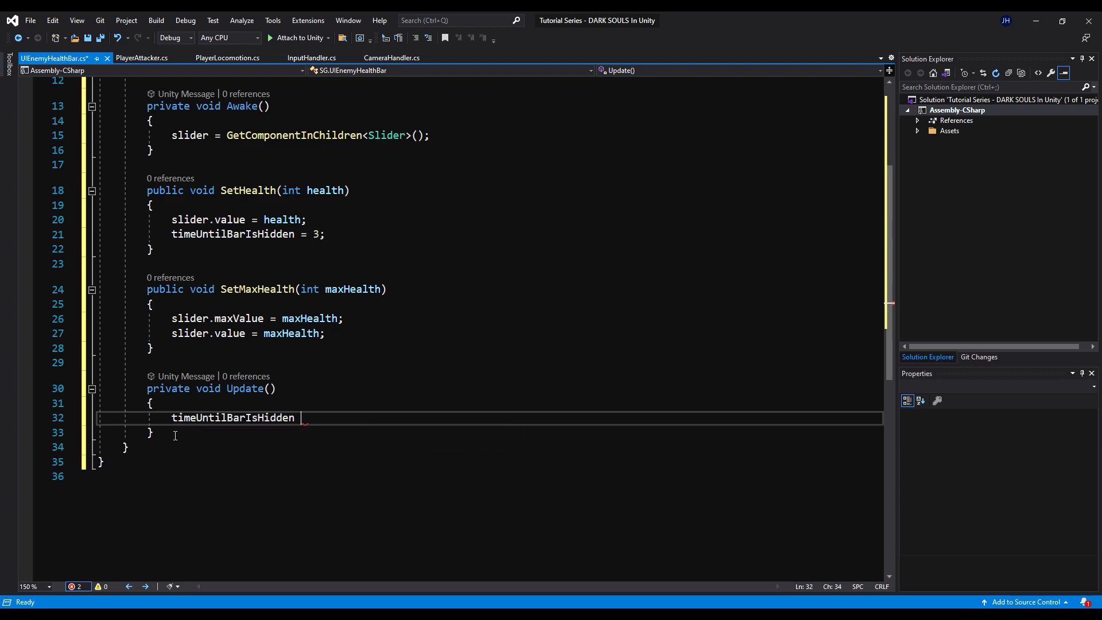
pyautogui.write('= timeUntilBarIsHidden - time')
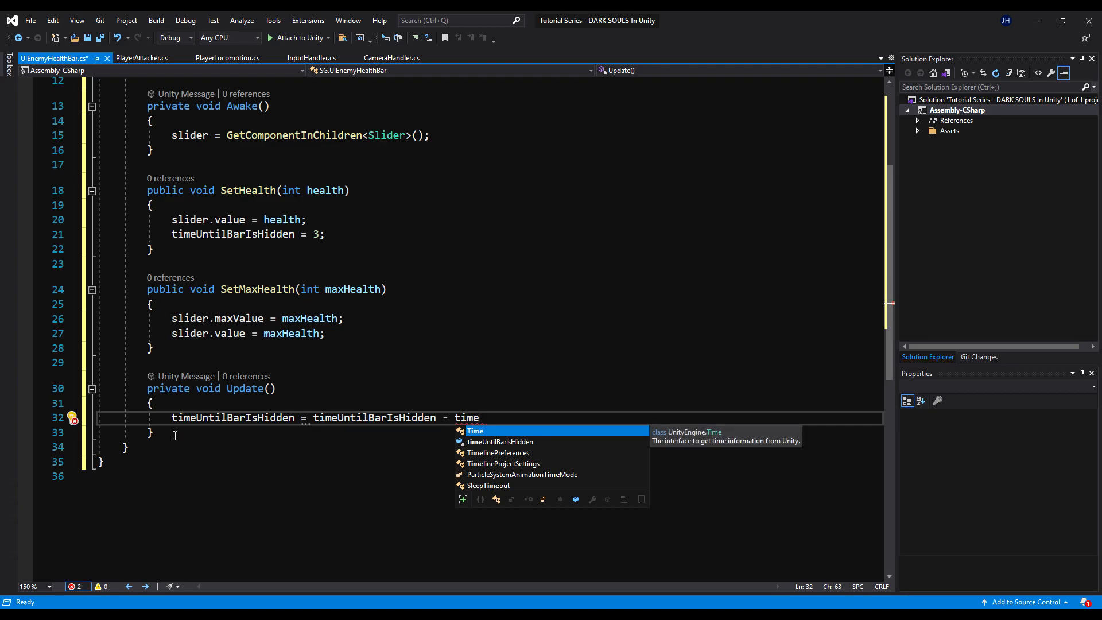
pyautogui.write('.deltaTime;')
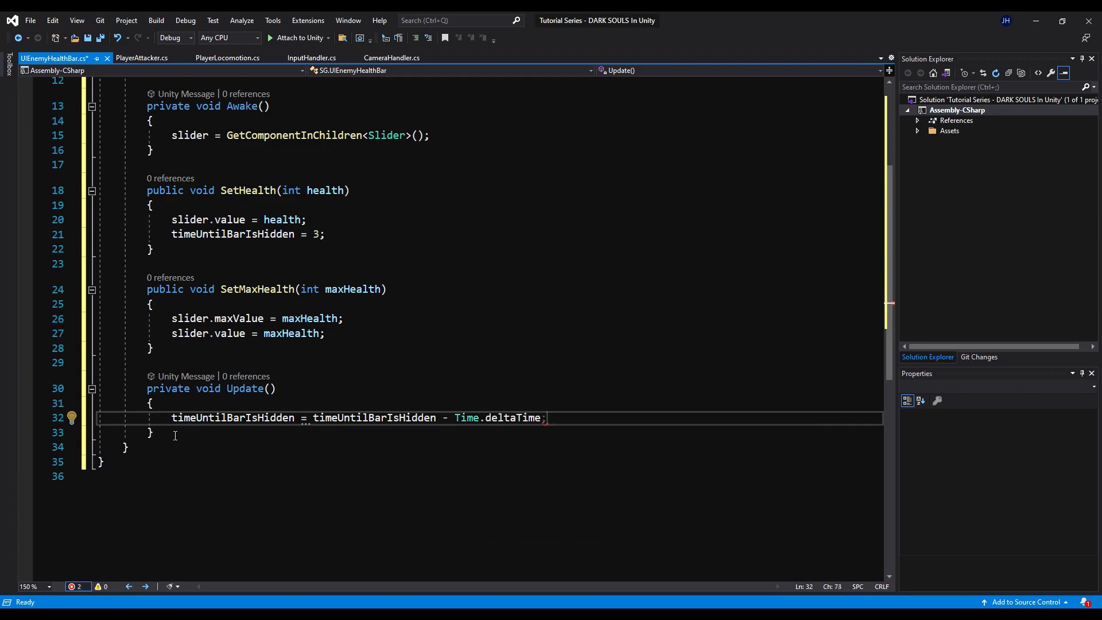
# Step: If timeUntilBarIsHidden <= 0, clamp it to 0 and call slider.gameObject.SetActive(false)
pyautogui.write('if (')
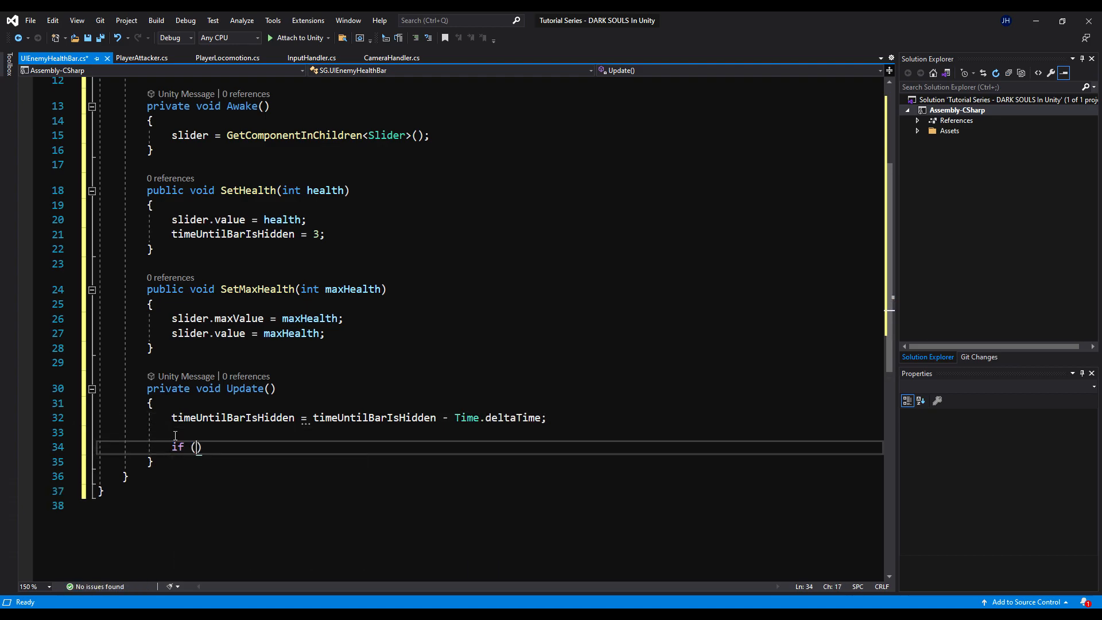
pyautogui.write('timeUntilBarIsHidden <= 0')
pyautogui.write('{')
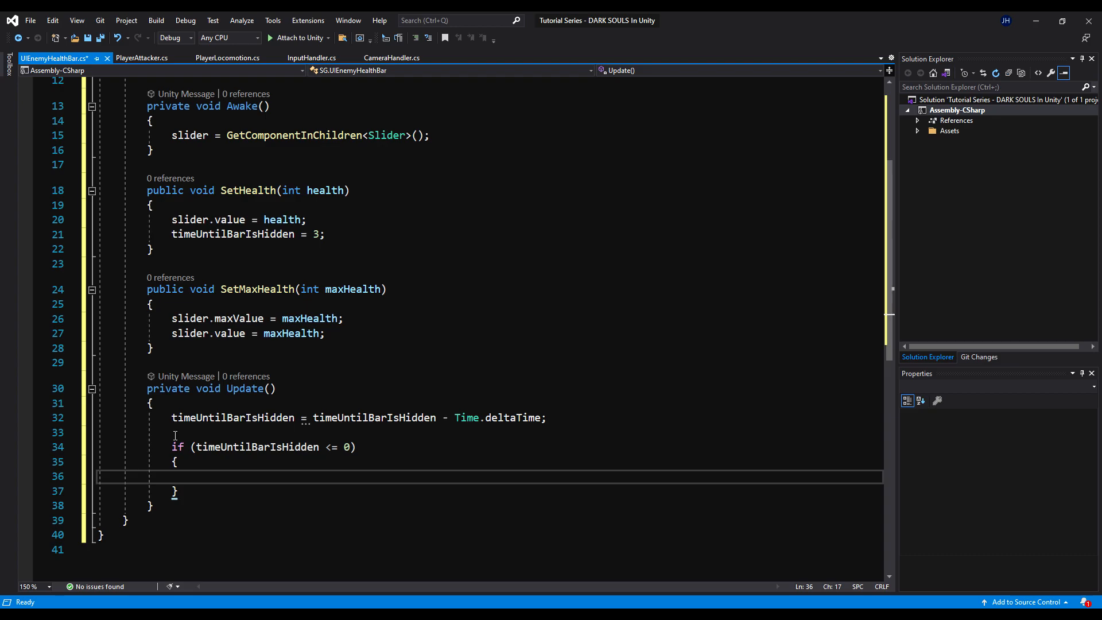
pyautogui.write('timeUntilBarIsHidden = 0;')
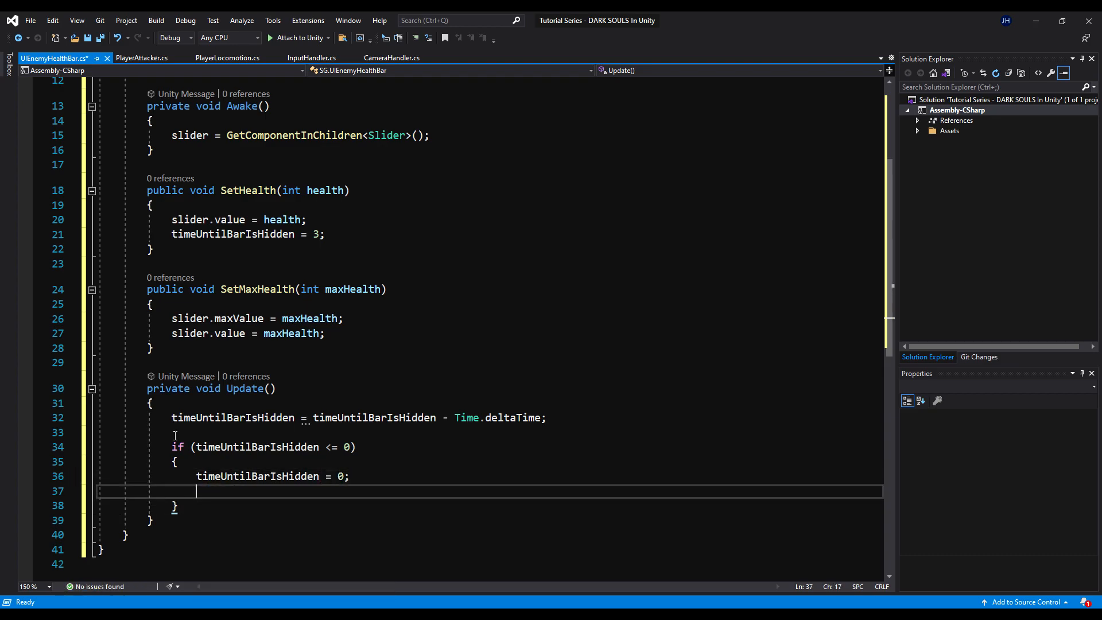
pyautogui.write('slider')
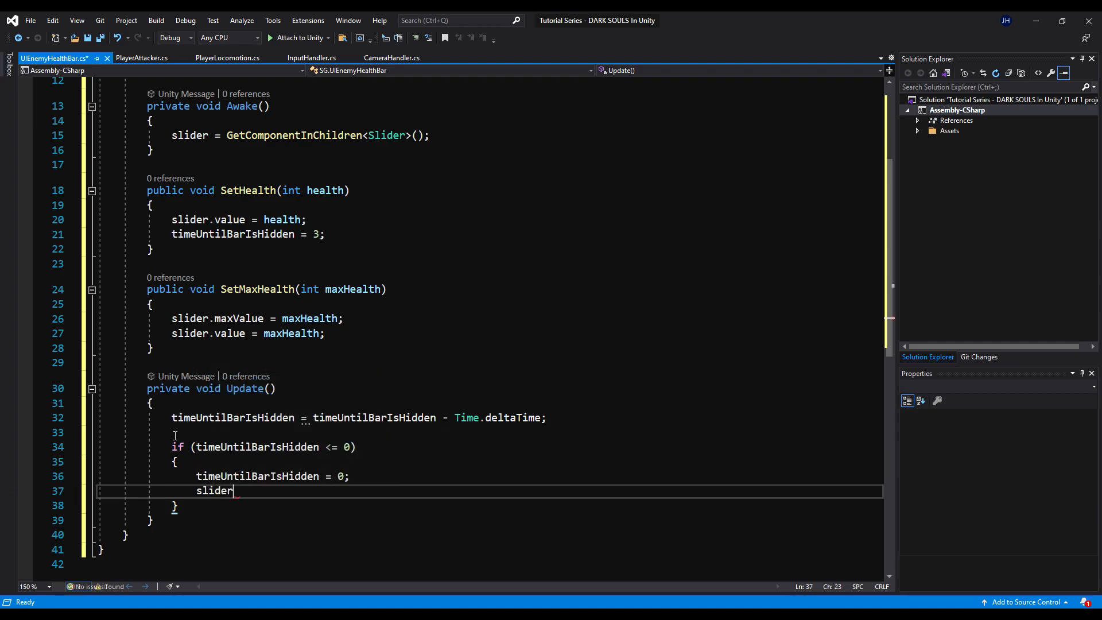
pyautogui.write('.gameObject')
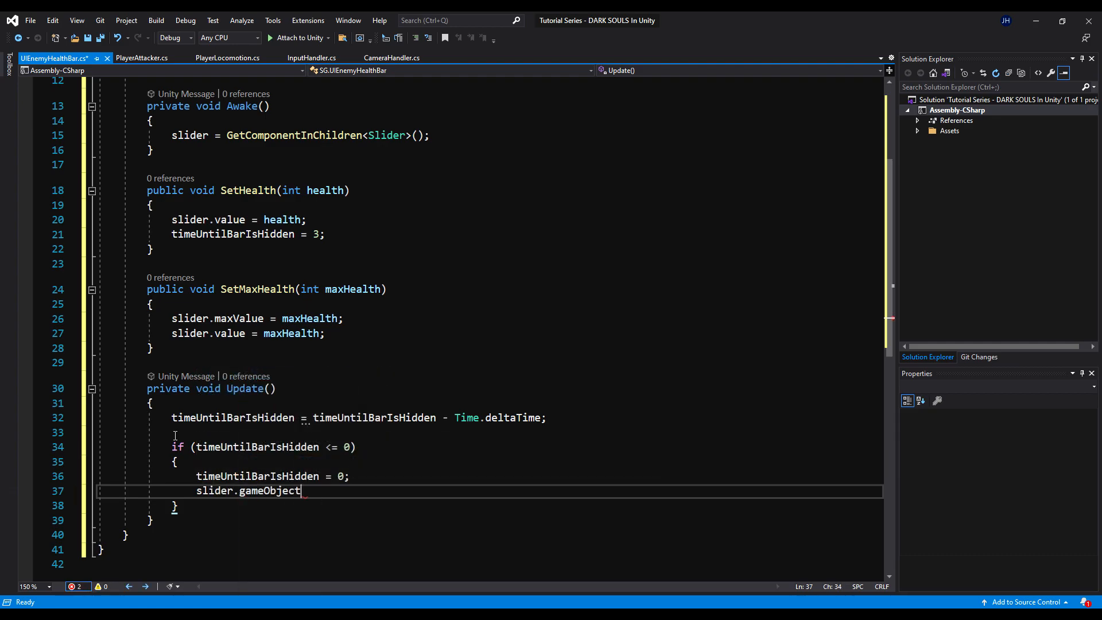
pyautogui.write('.SetActive(false);')
pyautogui.write('else')
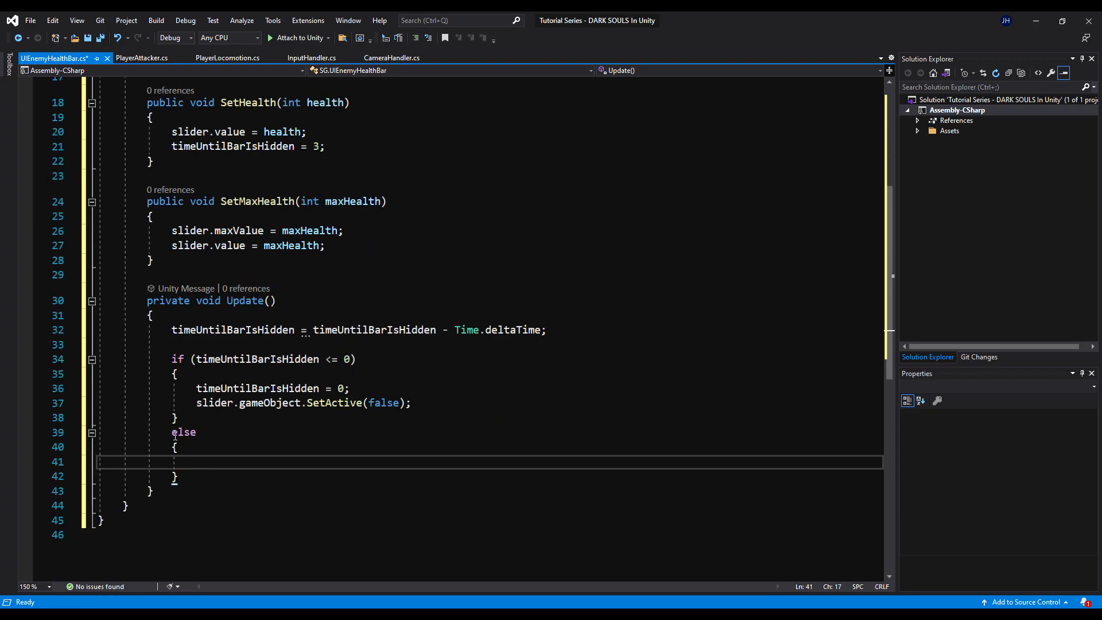
# Step: In the else branch, reactivate the slider's gameObject if it is not active
pyautogui.write('if (!')
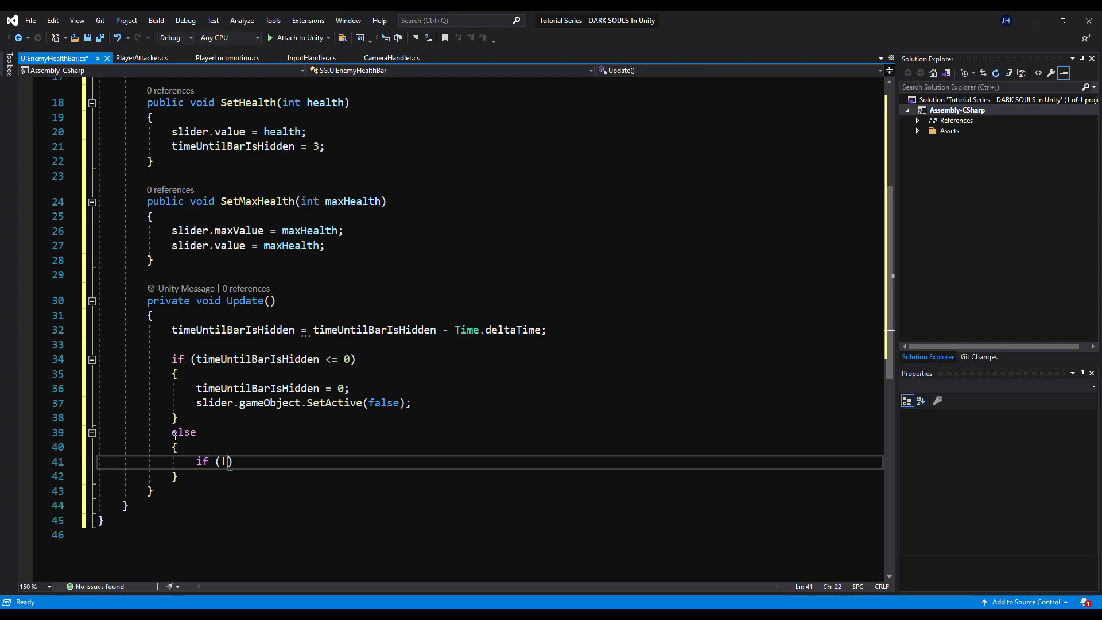
pyautogui.write('slider.gameObject.activeInHierarchy')
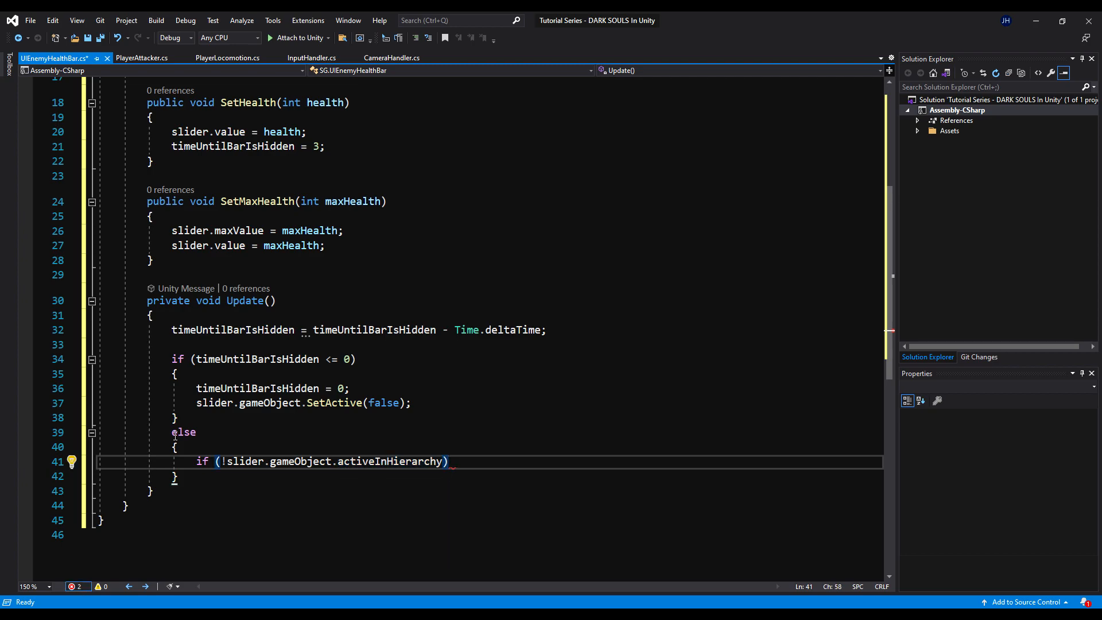
pyautogui.write('slider')
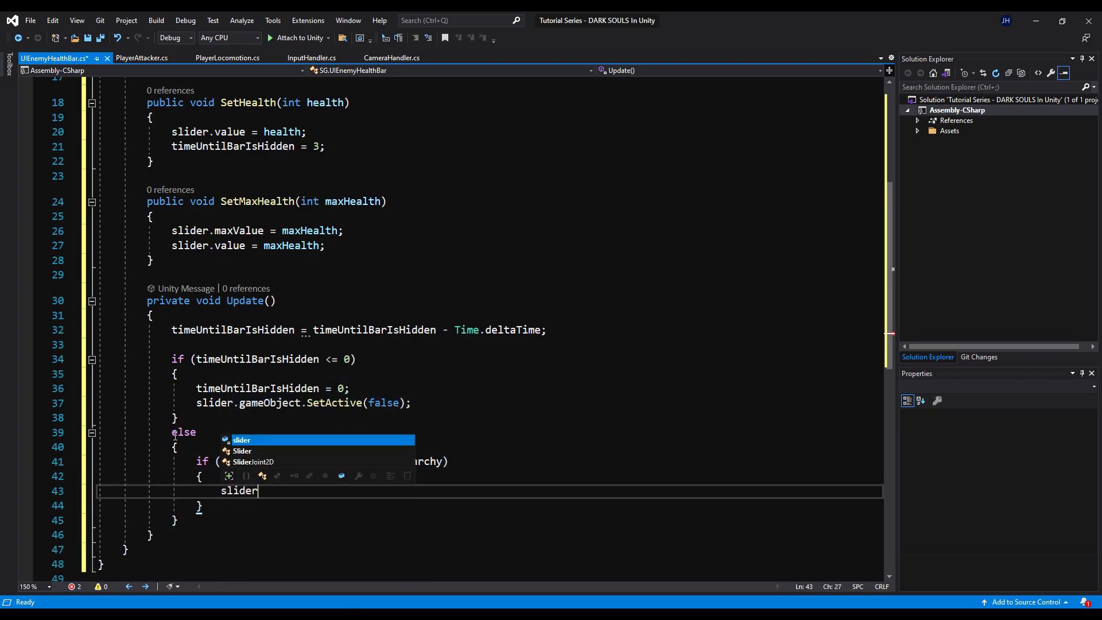
pyautogui.write('.gameObject.setActive(true')
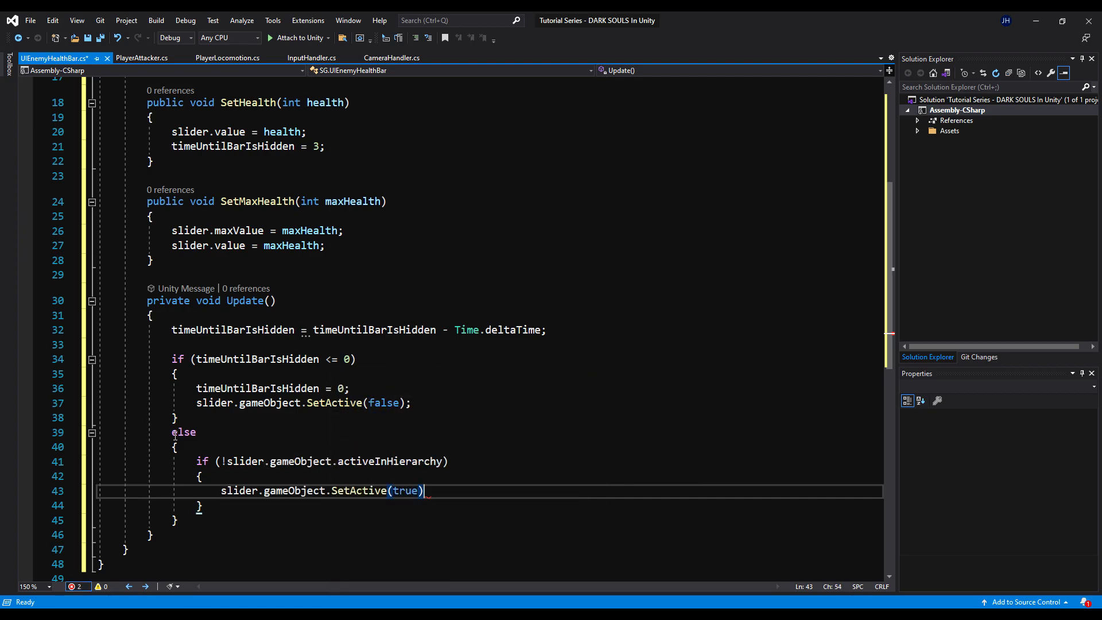
pyautogui.write(';')
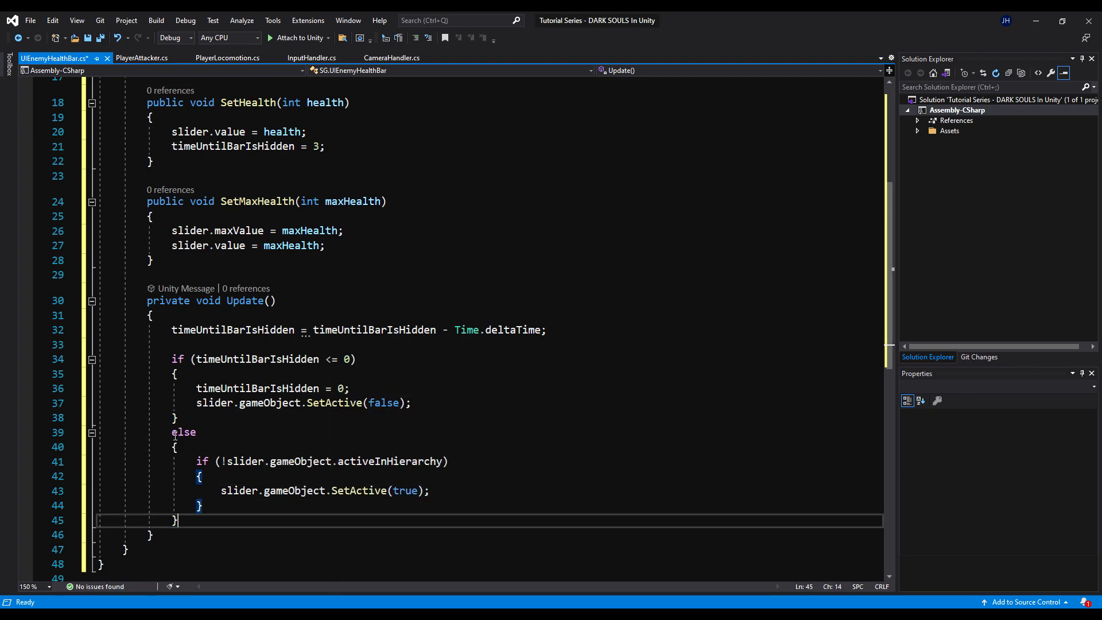
# Step: Destroy slider.gameObject when slider.value <= 0, and save the script
pyautogui.write('if')
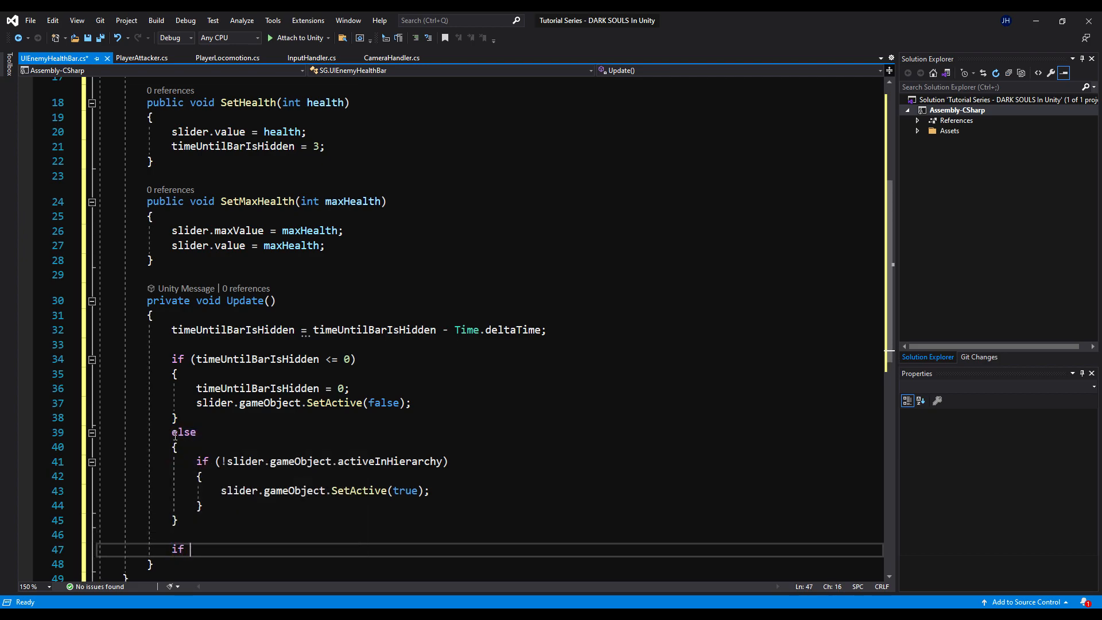
pyautogui.write('slider.')
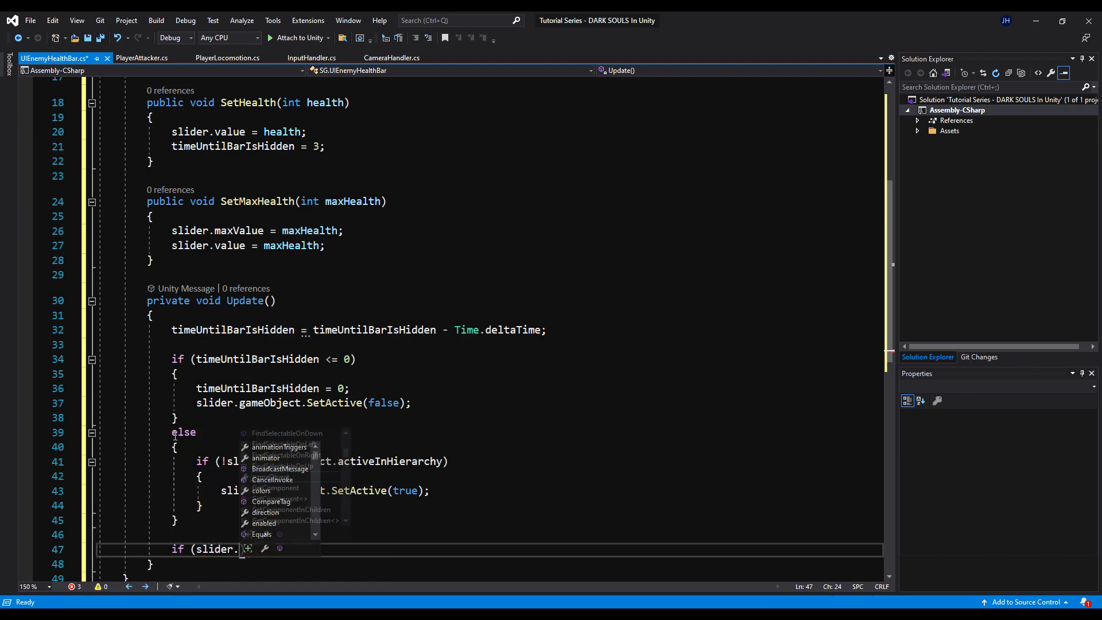
pyautogui.write('value')
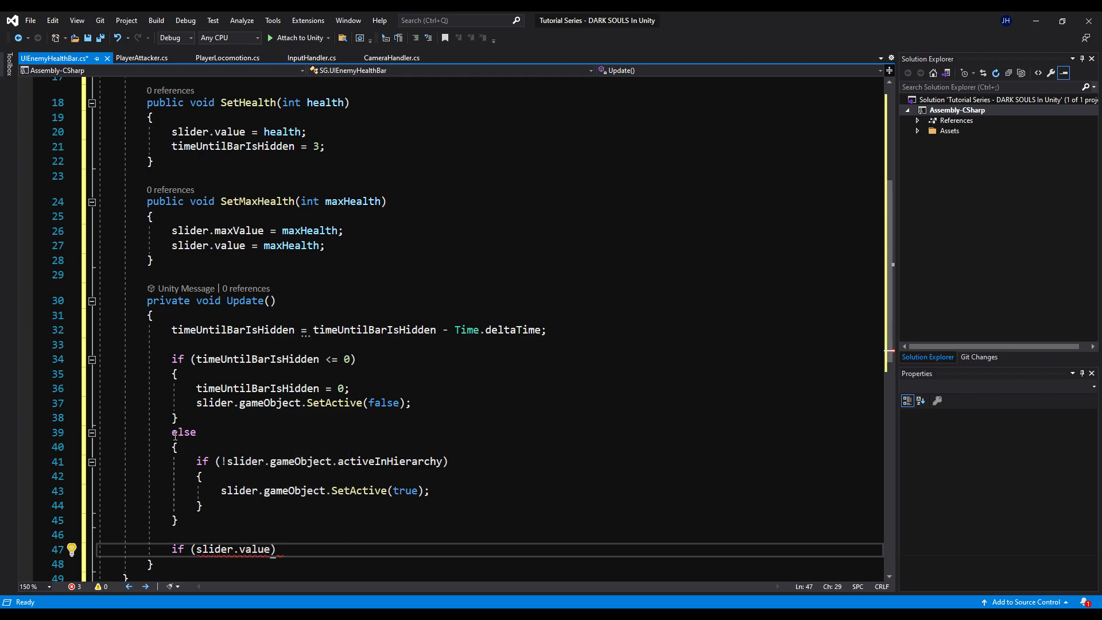
pyautogui.write('<= 0')
pyautogui.write('d')
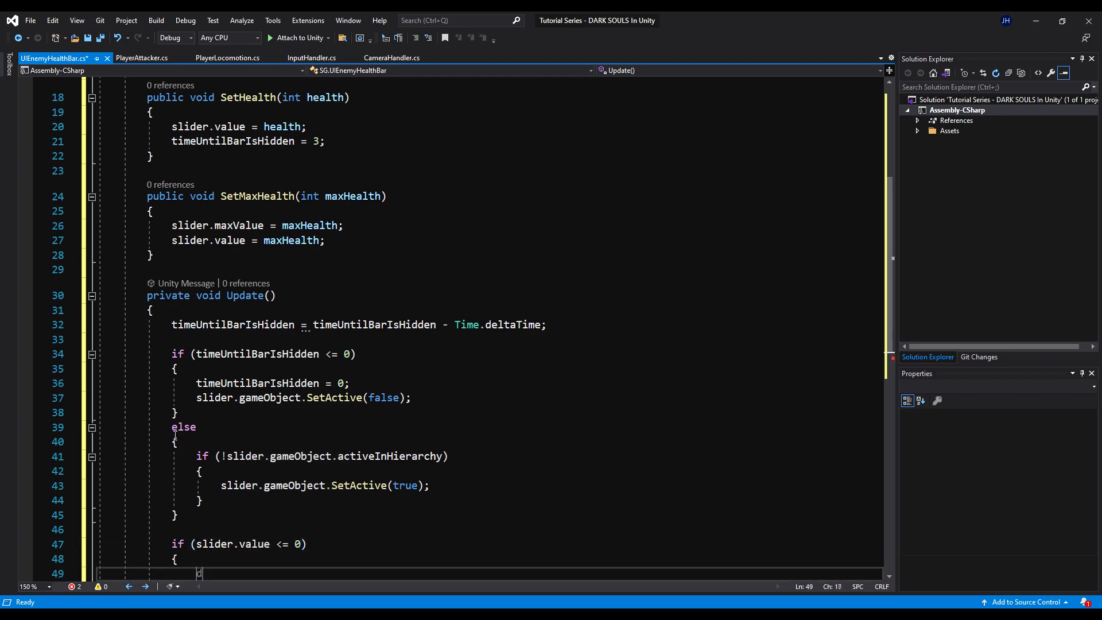
pyautogui.write('Destroy')
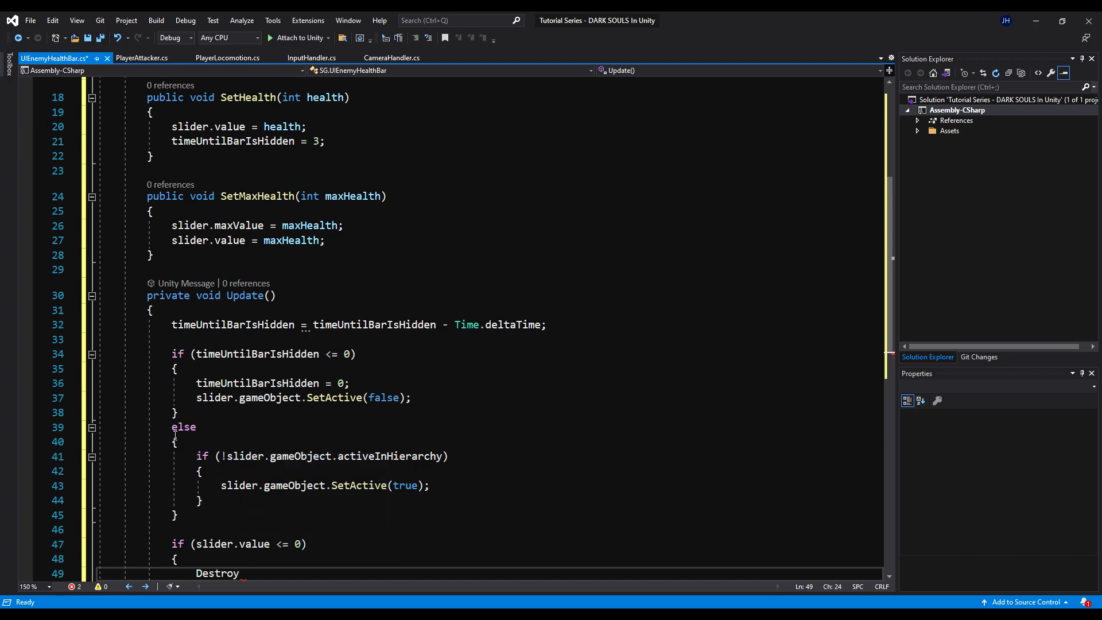
pyautogui.write('(slider.gameObject')
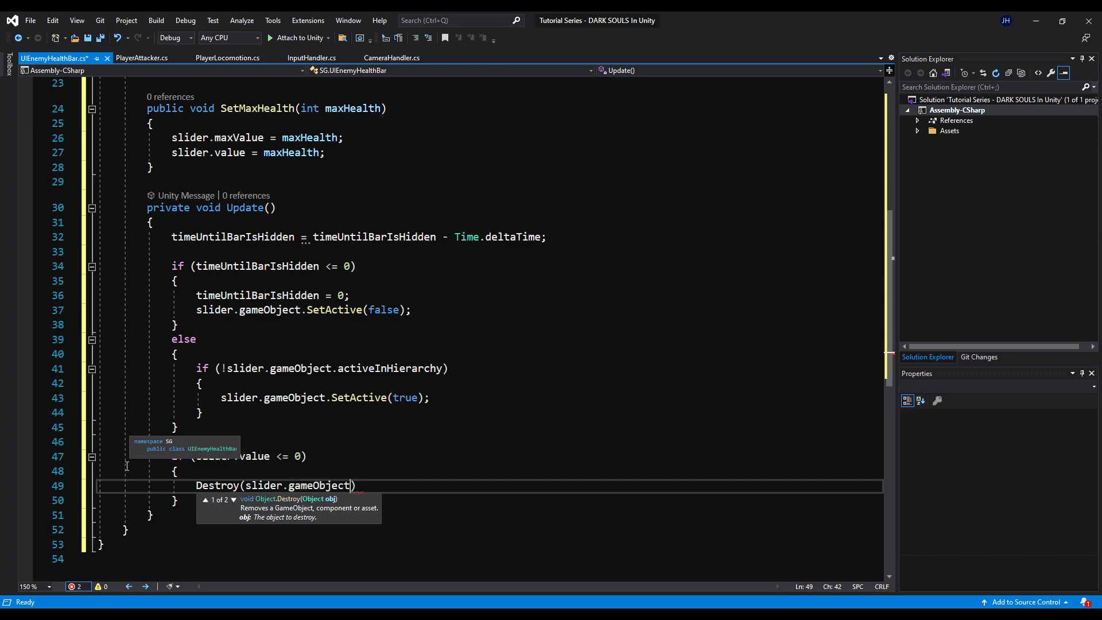
pyautogui.write(');')
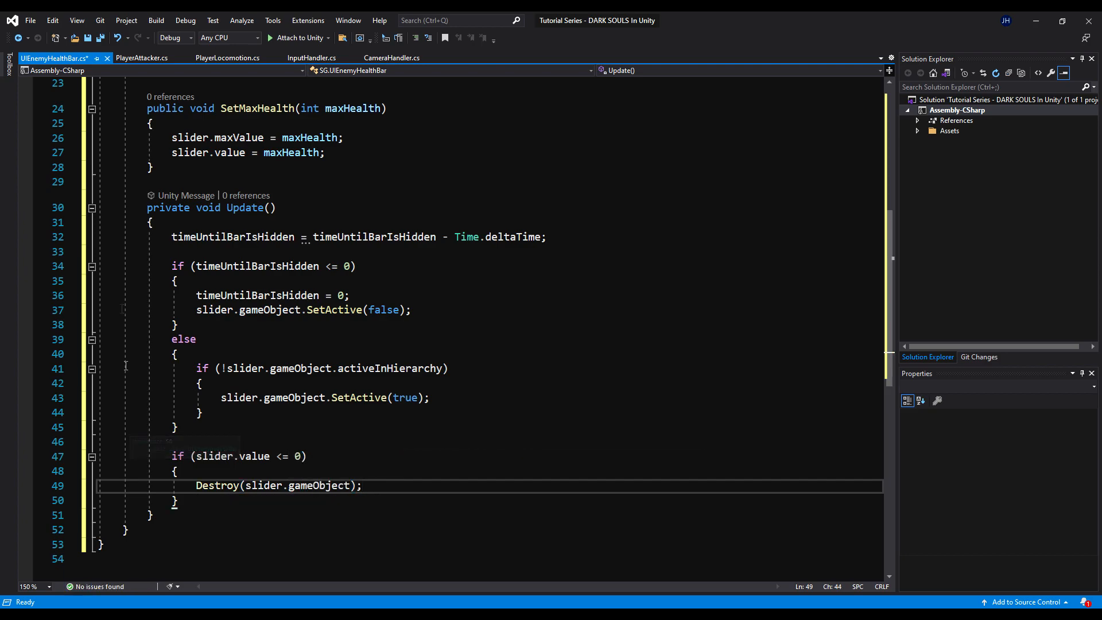
pyautogui.press('ctrl+s')
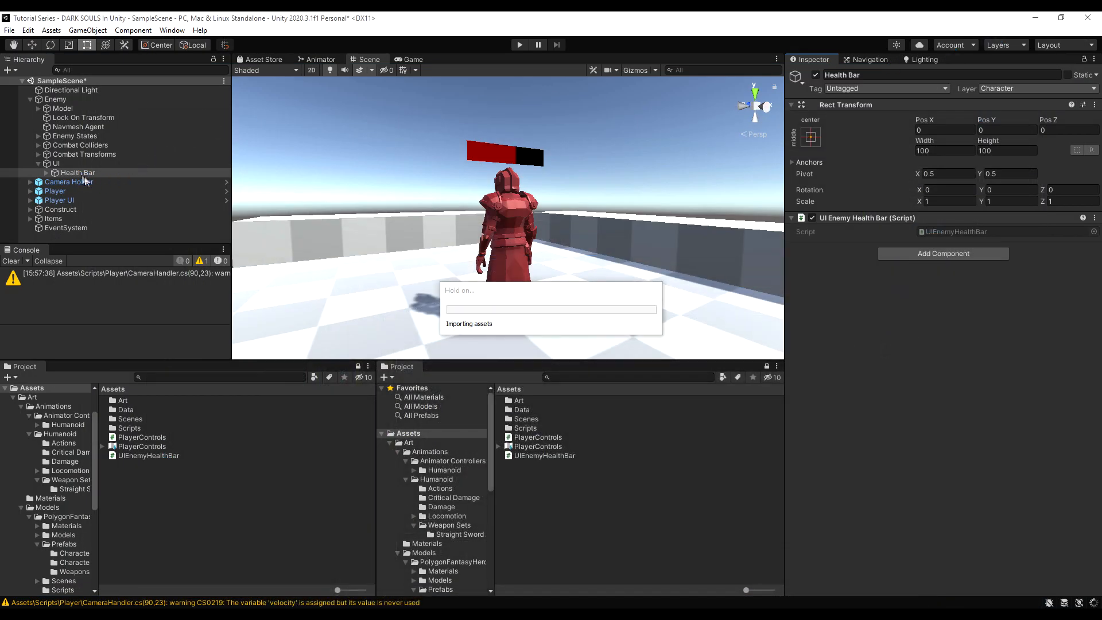
# Step: Return to Unity and let the edited health bar script finish importing
pyautogui.click(55, 99)
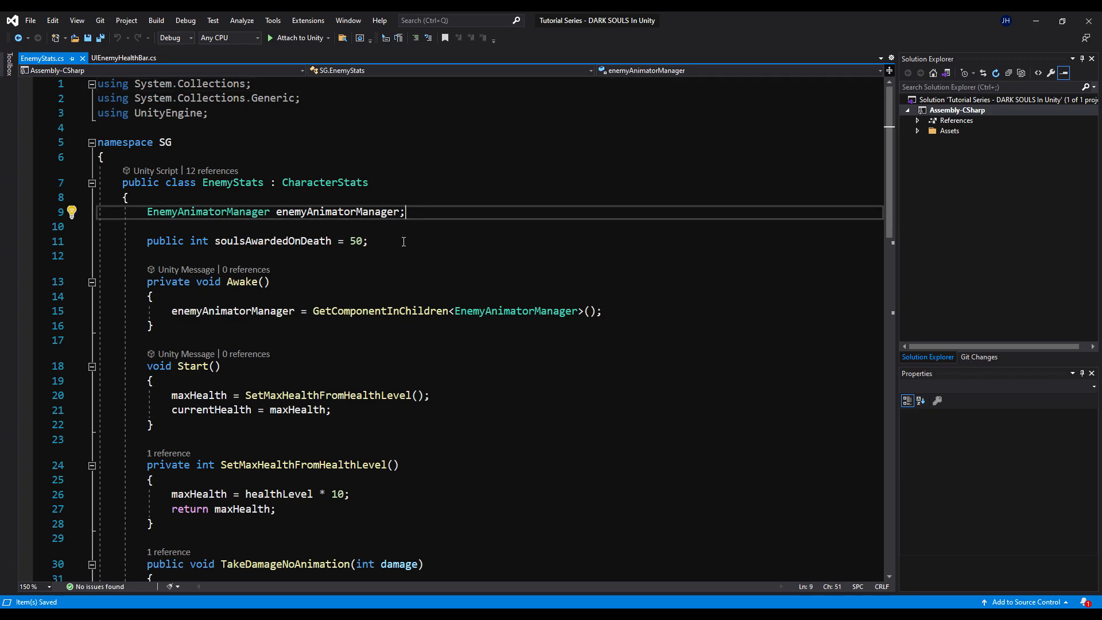
# Step: Declare public UIEnemyHealthBar enemyHealthBar and call SetMaxHealth(maxHealth) in Start
pyautogui.write('public en')
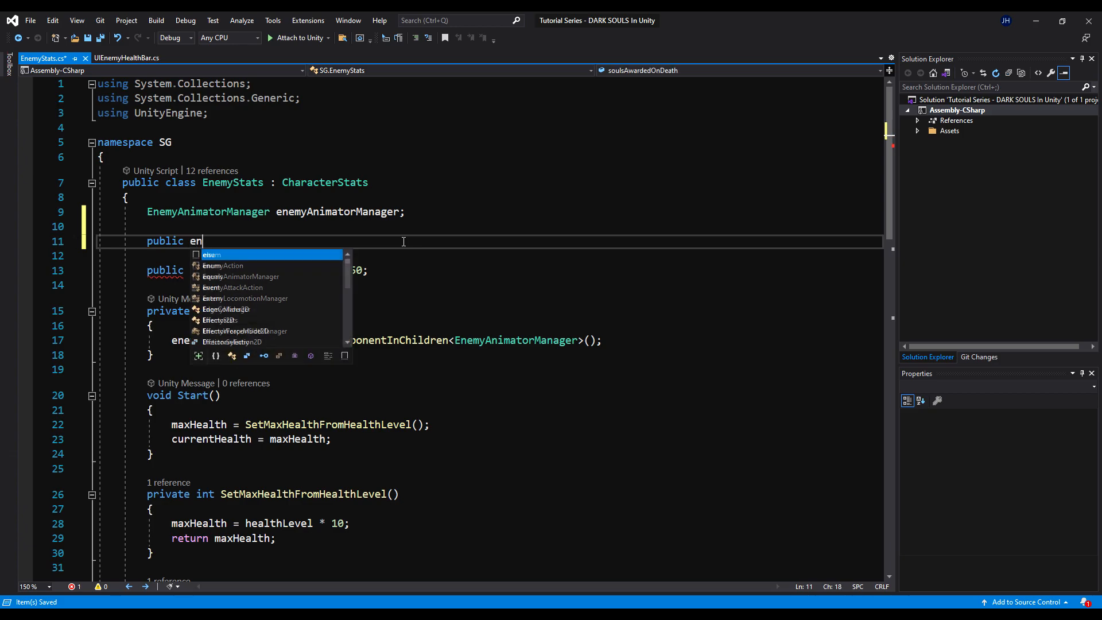
pyautogui.write('UIEnemyHealthBar')
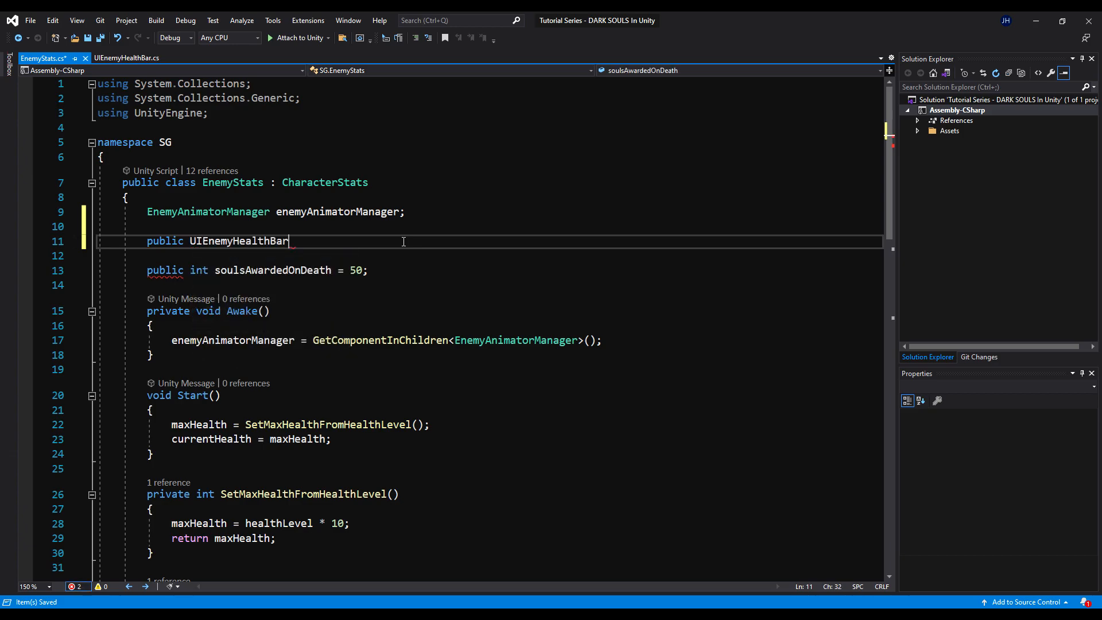
pyautogui.write('enemyHealthBar;')
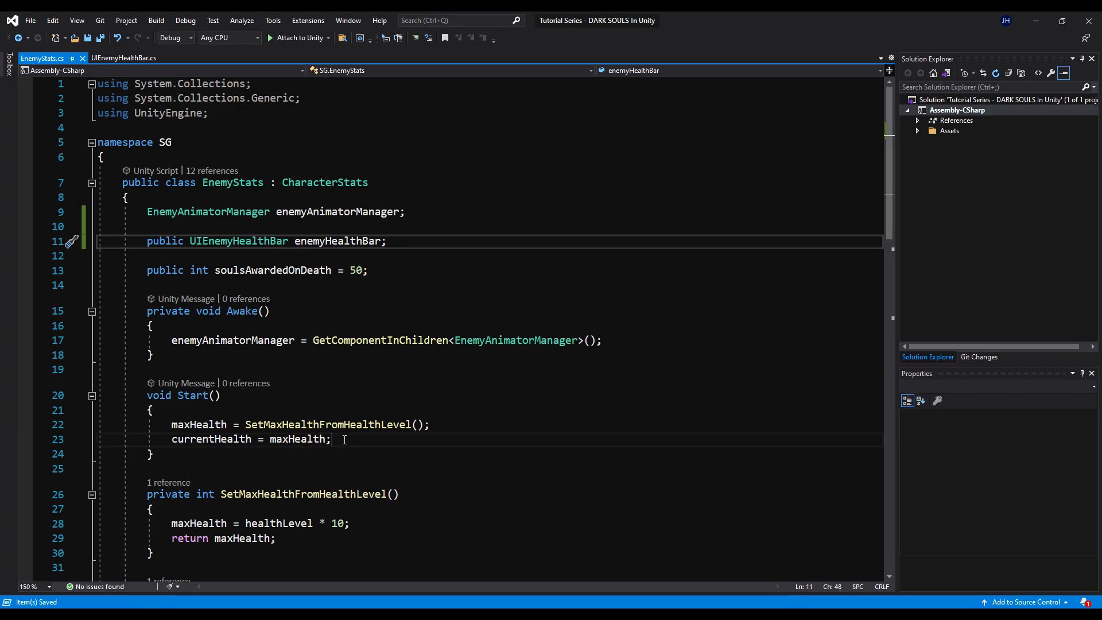
pyautogui.write('enemyHealthBar.SetMaxHealth(')
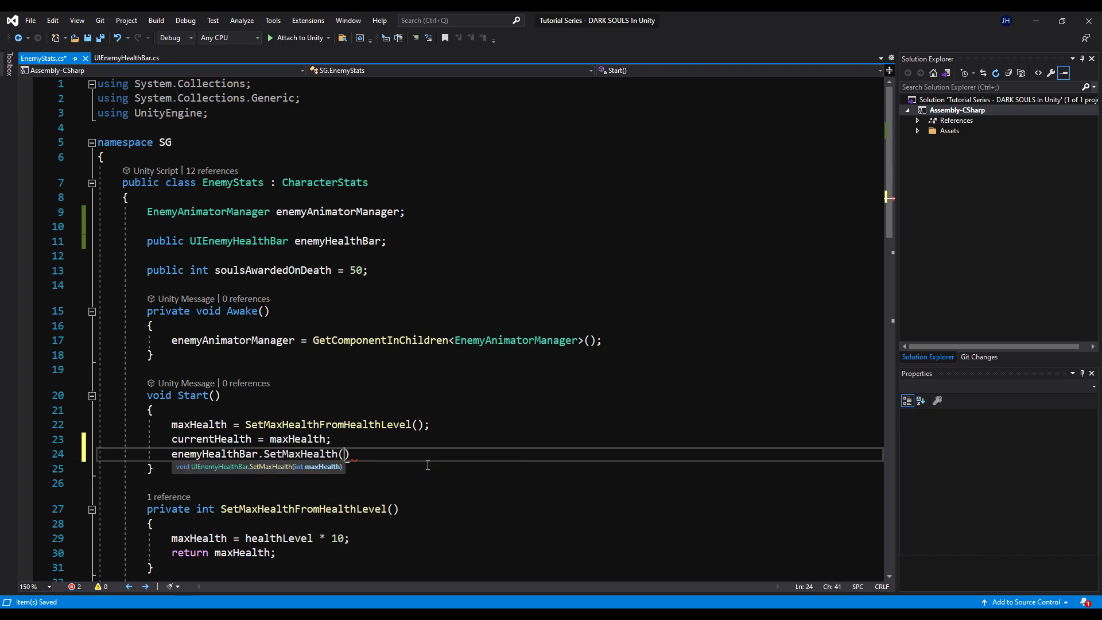
pyautogui.write('maxHealth')
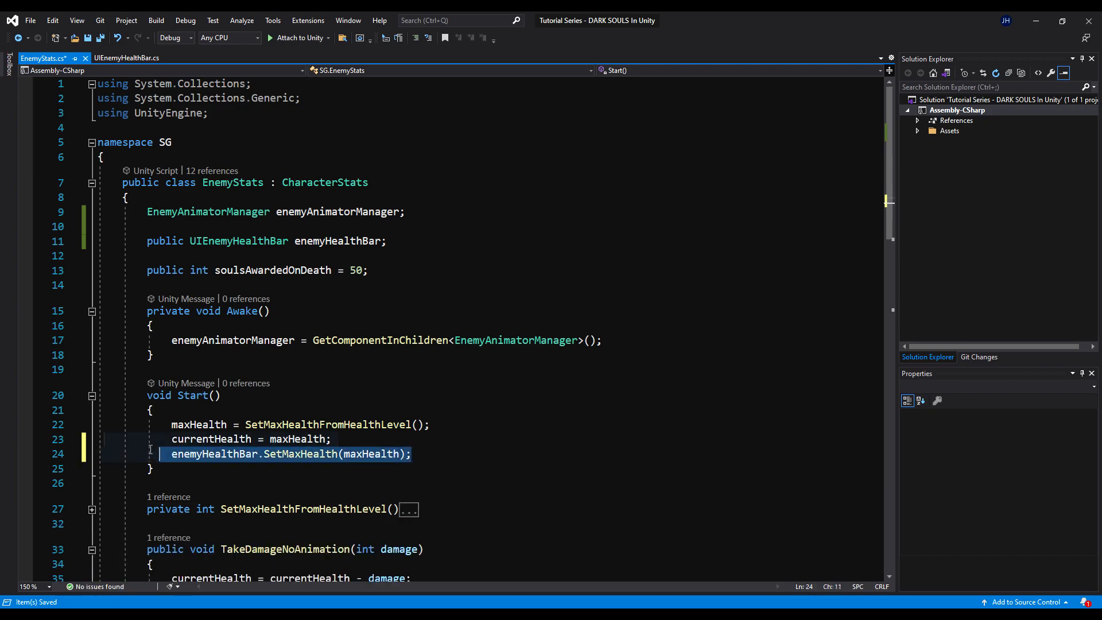
pyautogui.scroll(-3)
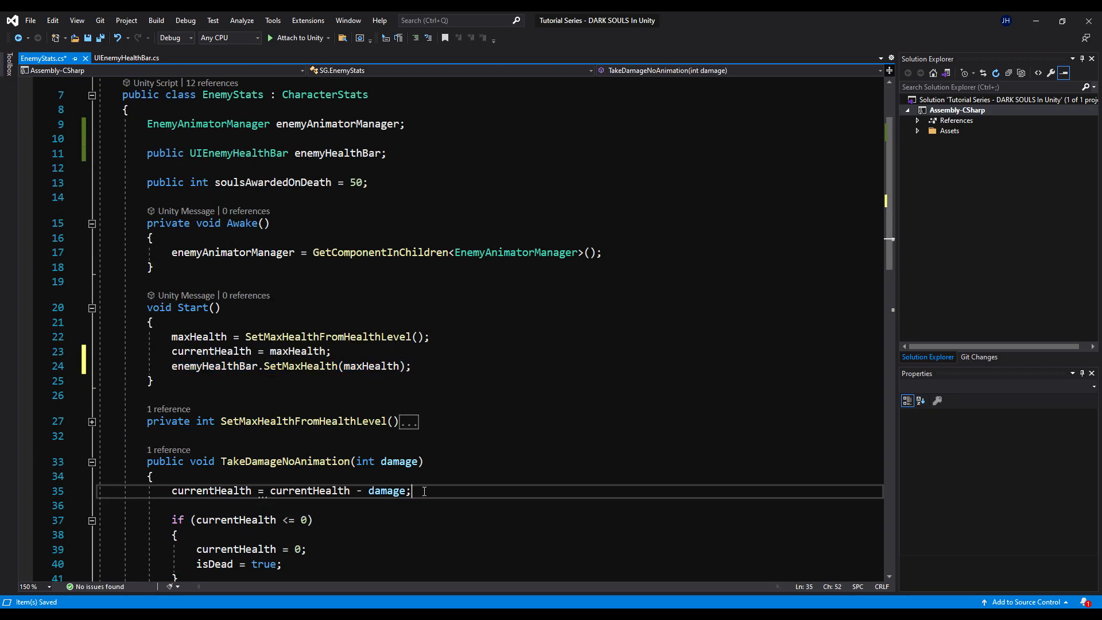
pyautogui.write('enemyHealthBar.SetMaxHealth(maxHealth);')
pyautogui.write('enemyHealthBar.SetHealth(currentHealth);')
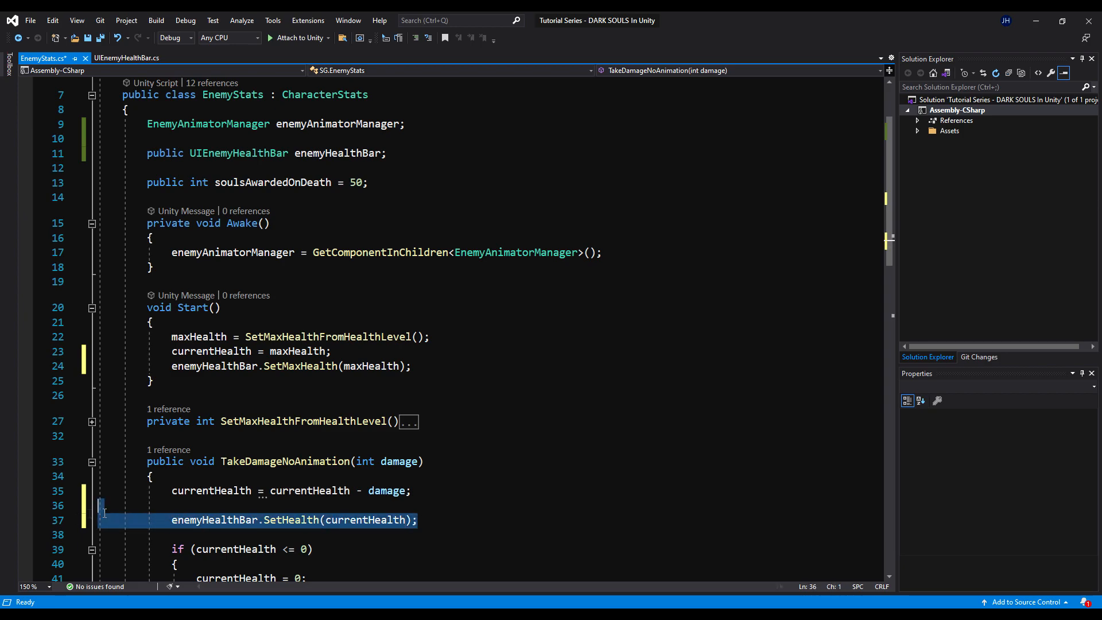
# Step: Call enemyHealthBar.SetHealth(currentHealth) in the TakeDamage methods and return to Unity
pyautogui.scroll(-3)
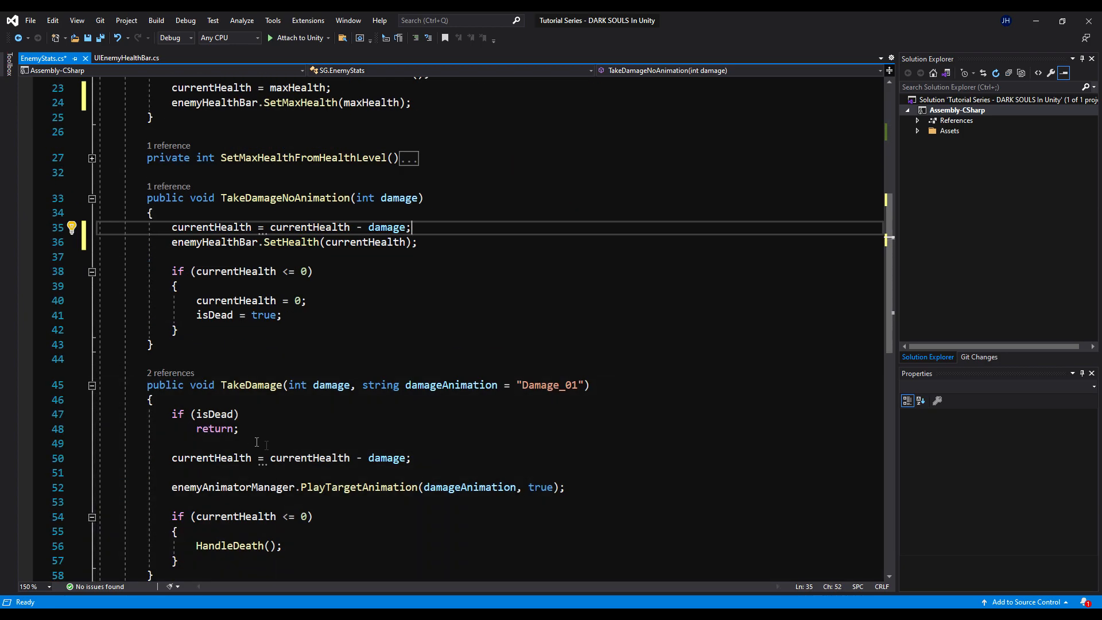
pyautogui.write('enemyHealthBar.SetHealth(currentHealth);')
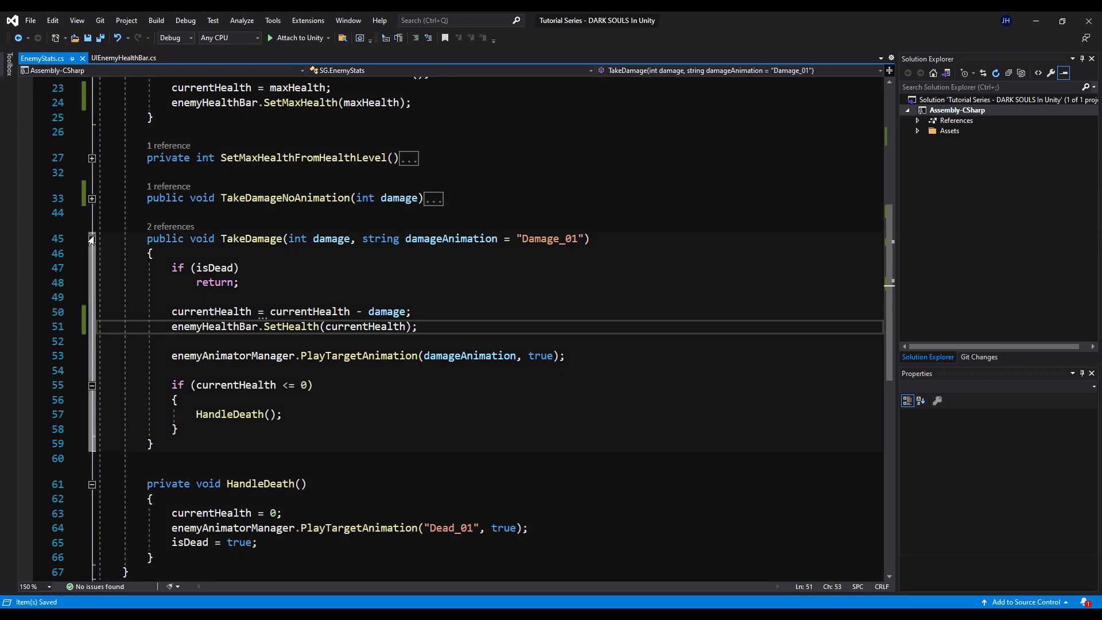
pyautogui.click(92, 238)
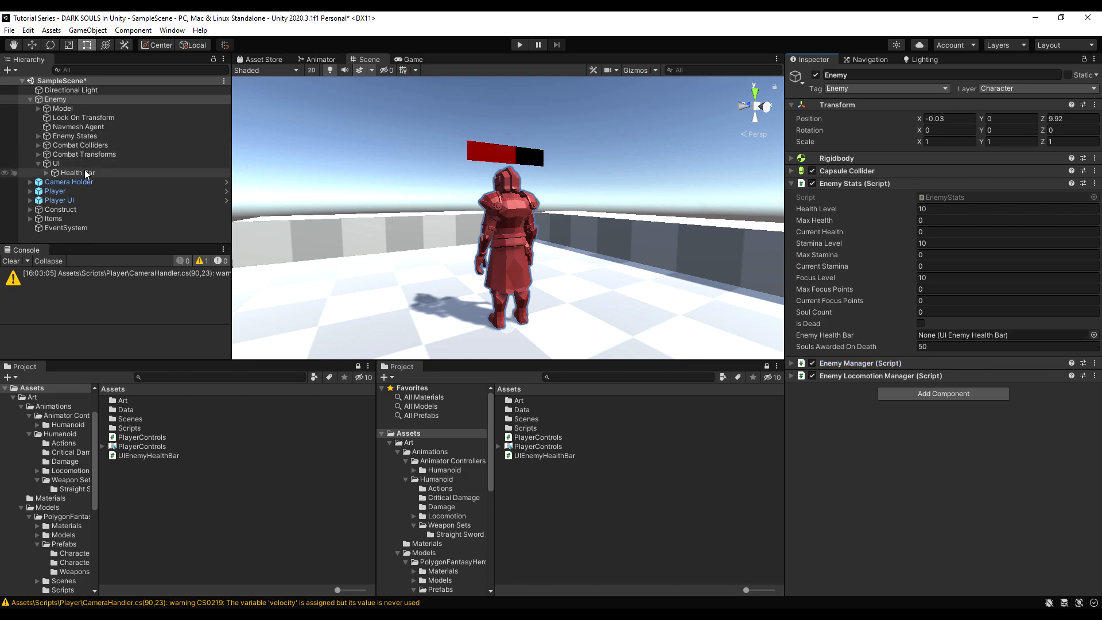
# Step: Wire the Health Bar object into Enemy Stats, clear the console and enter Play mode
pyautogui.click(78, 173)
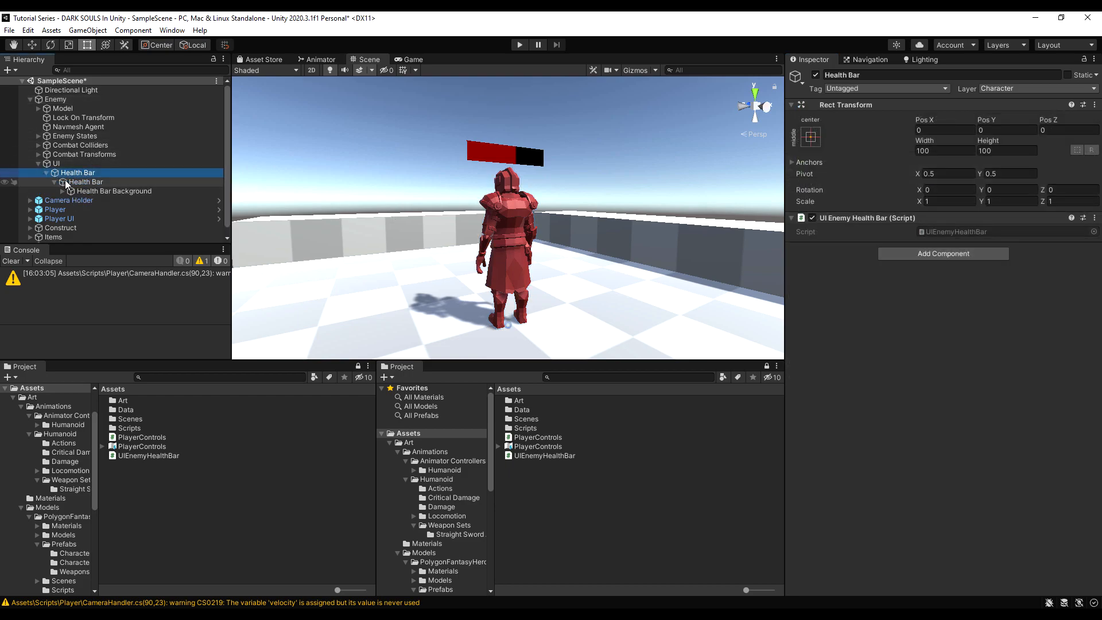
pyautogui.click(55, 99)
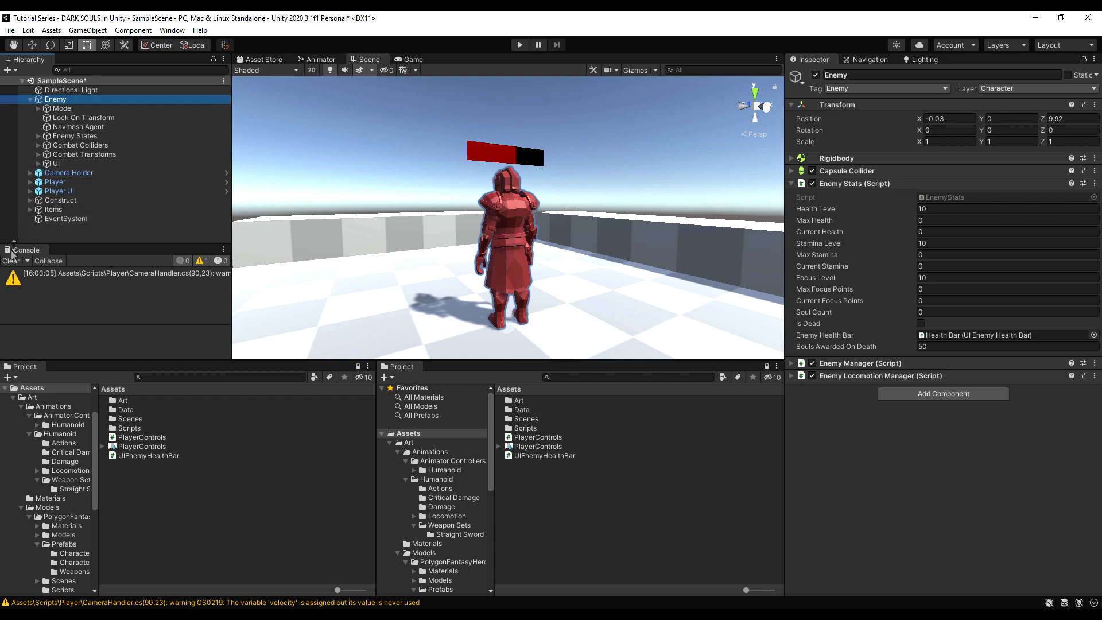
pyautogui.click(519, 45)
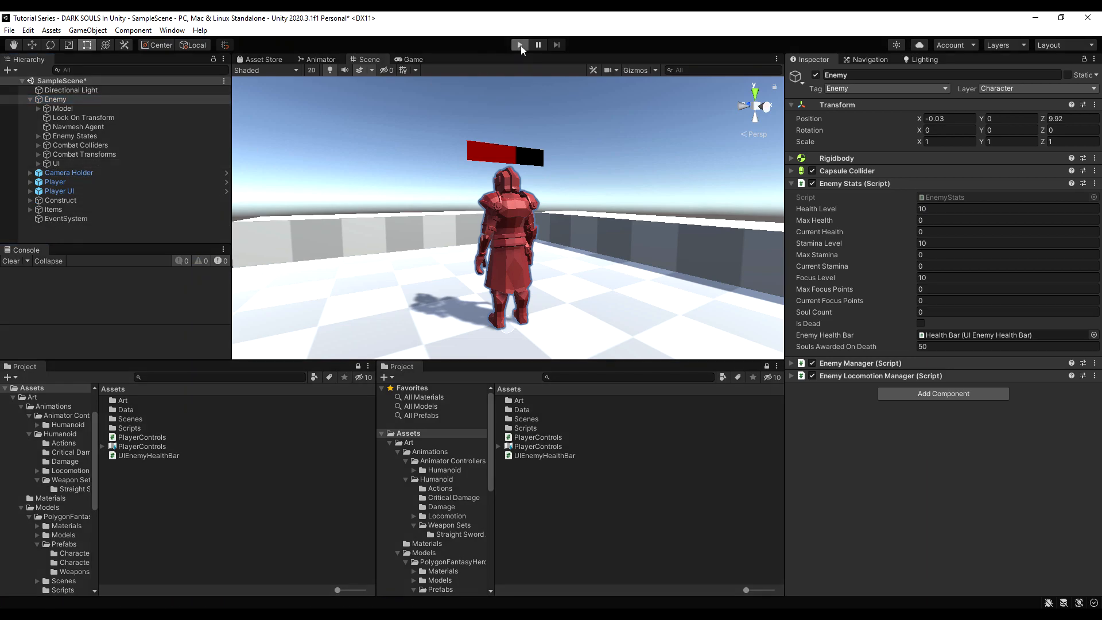
pyautogui.click(519, 44)
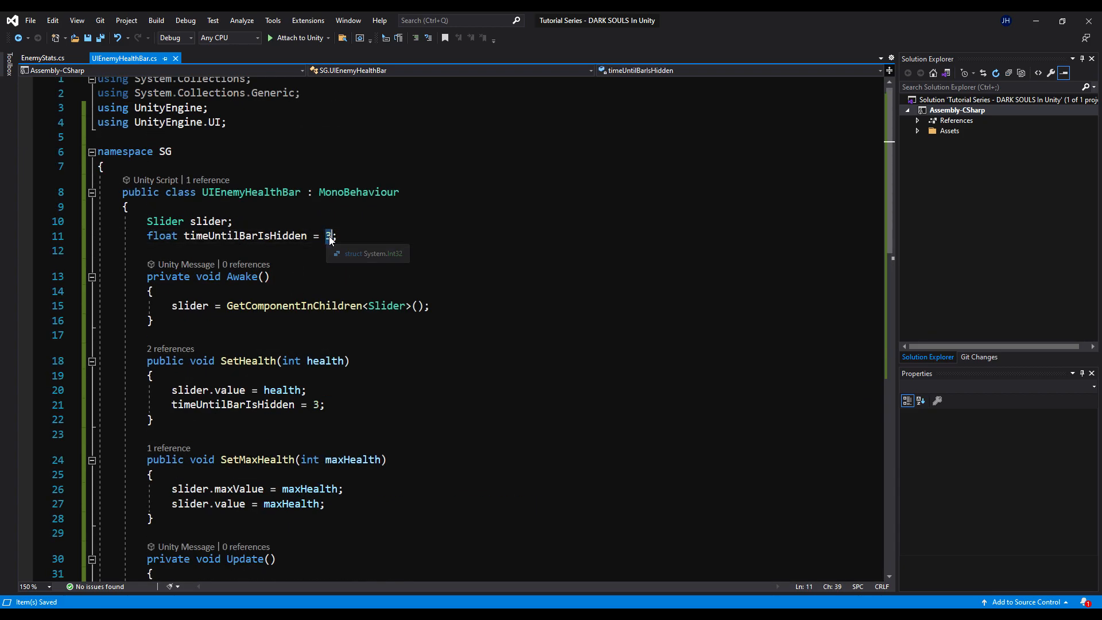
# Step: Initialise timeUntilBarIsHidden to 0 and save the UIEnemyHealthBar script
pyautogui.write('0')
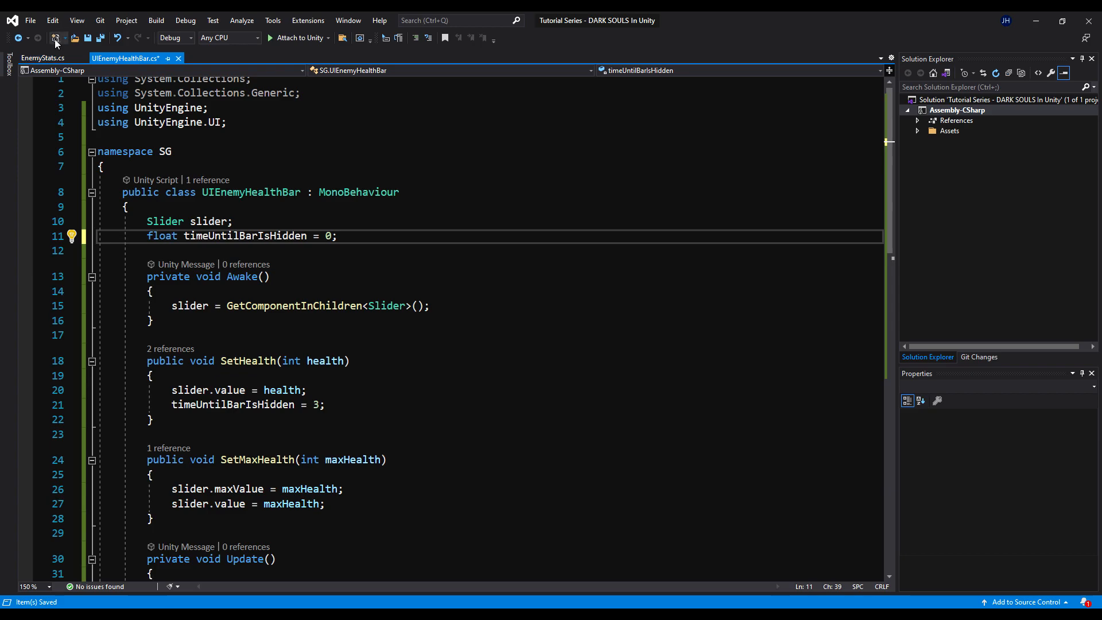
pyautogui.click(222, 361)
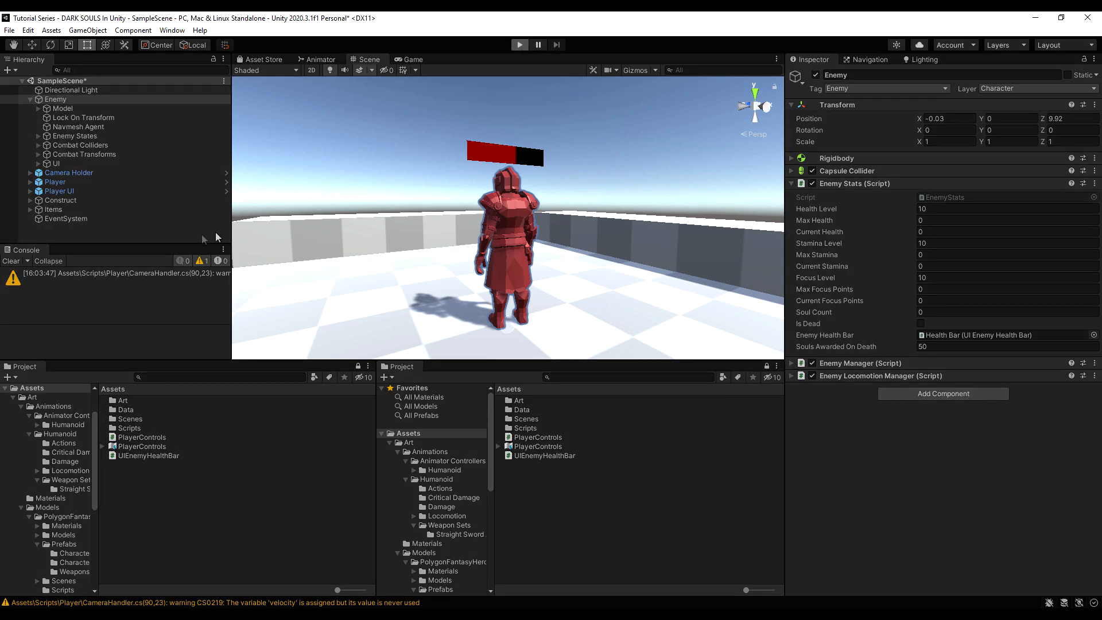
# Step: Run the scene in Play mode to observe the enemy health bar
pyautogui.click(519, 44)
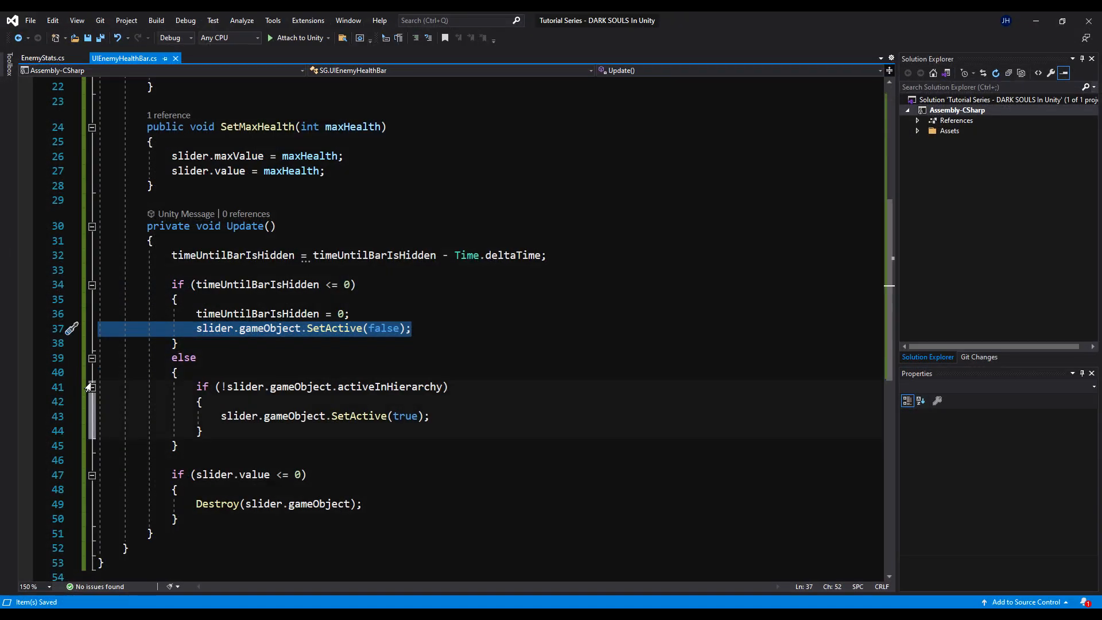
pyautogui.moveTo(1034, 20)
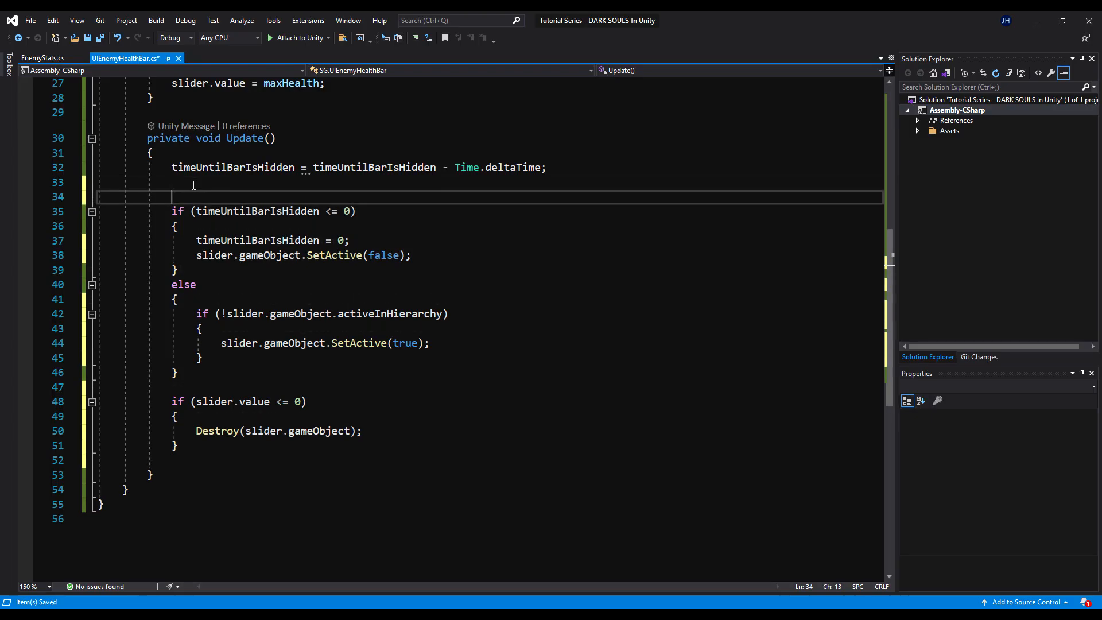
# Step: Guard Update's health bar logic with an 'if (slider != null)' check
pyautogui.write('if (slider != null')
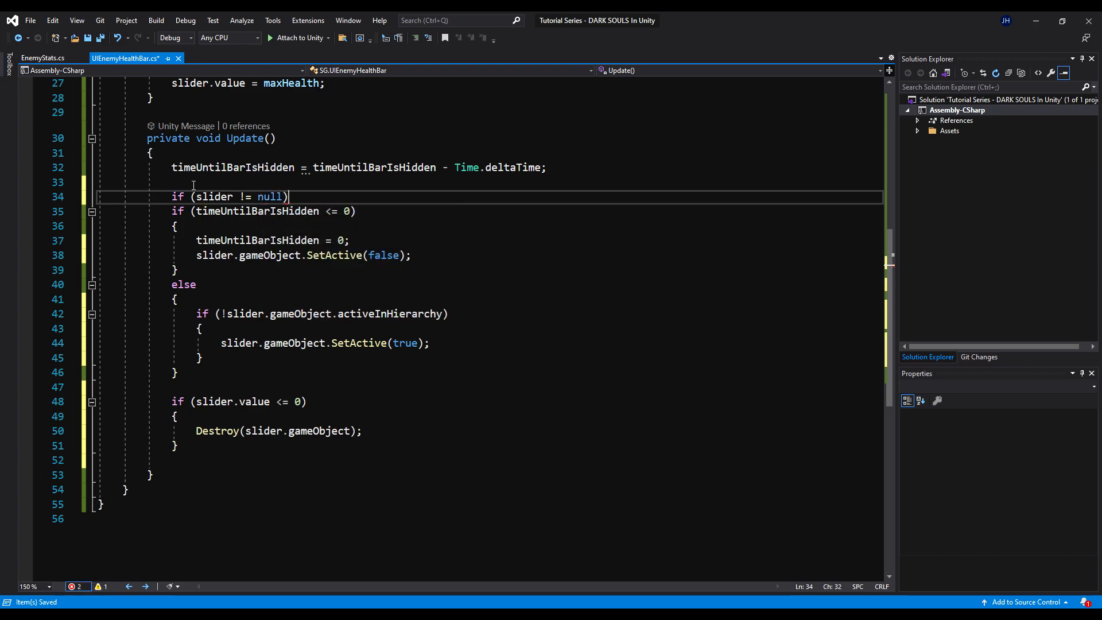
pyautogui.press('Enter')
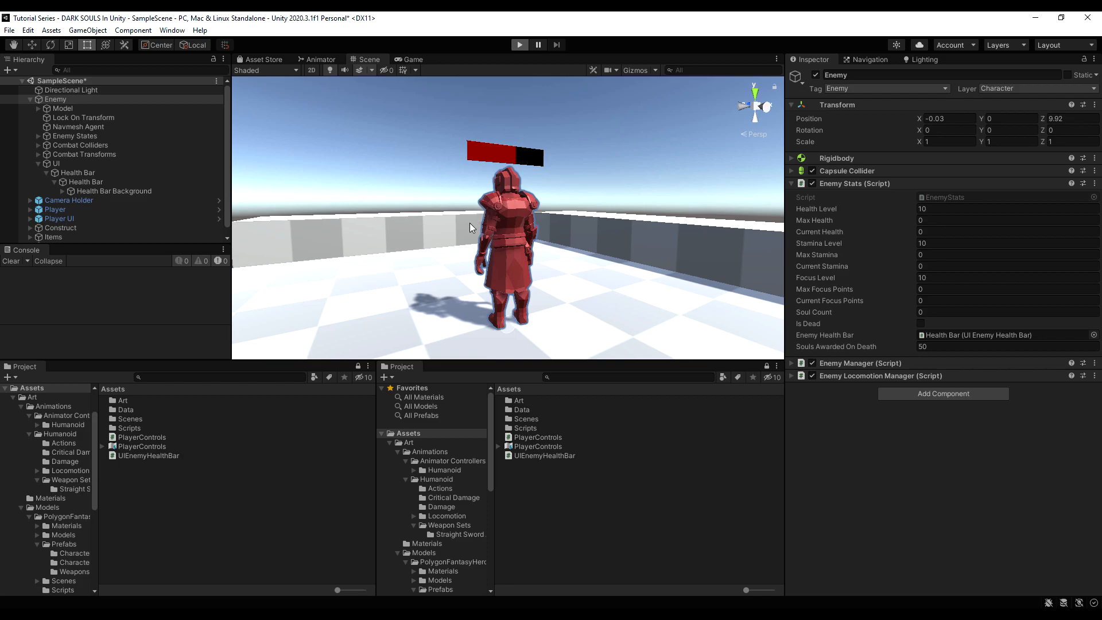
# Step: Enter Play mode so the enemy starts at 100/100 health with its bar hidden
pyautogui.click(519, 45)
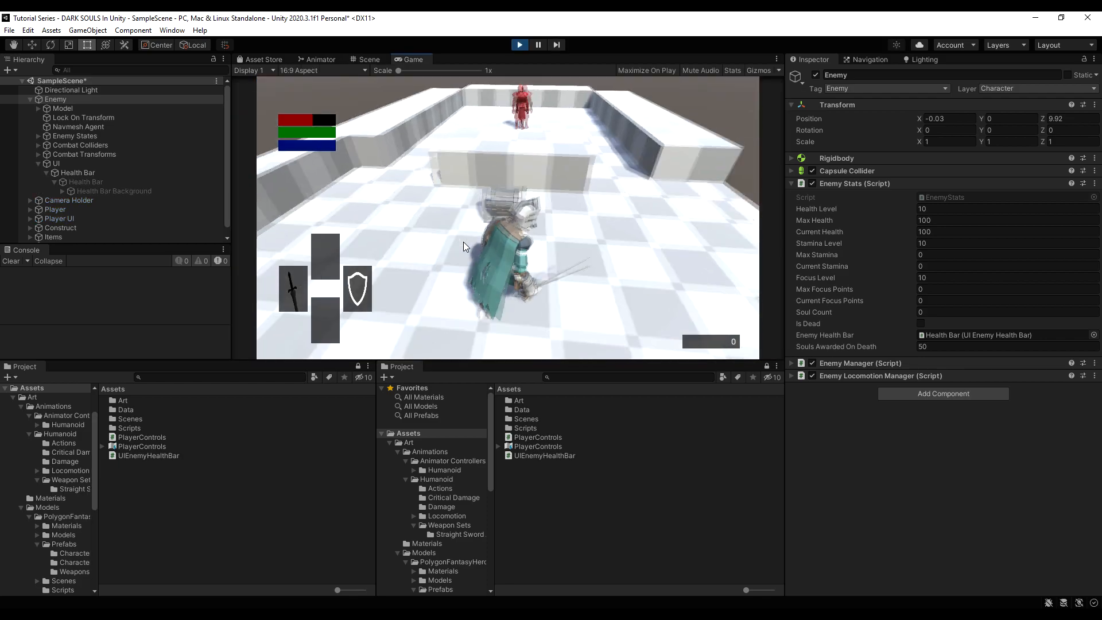